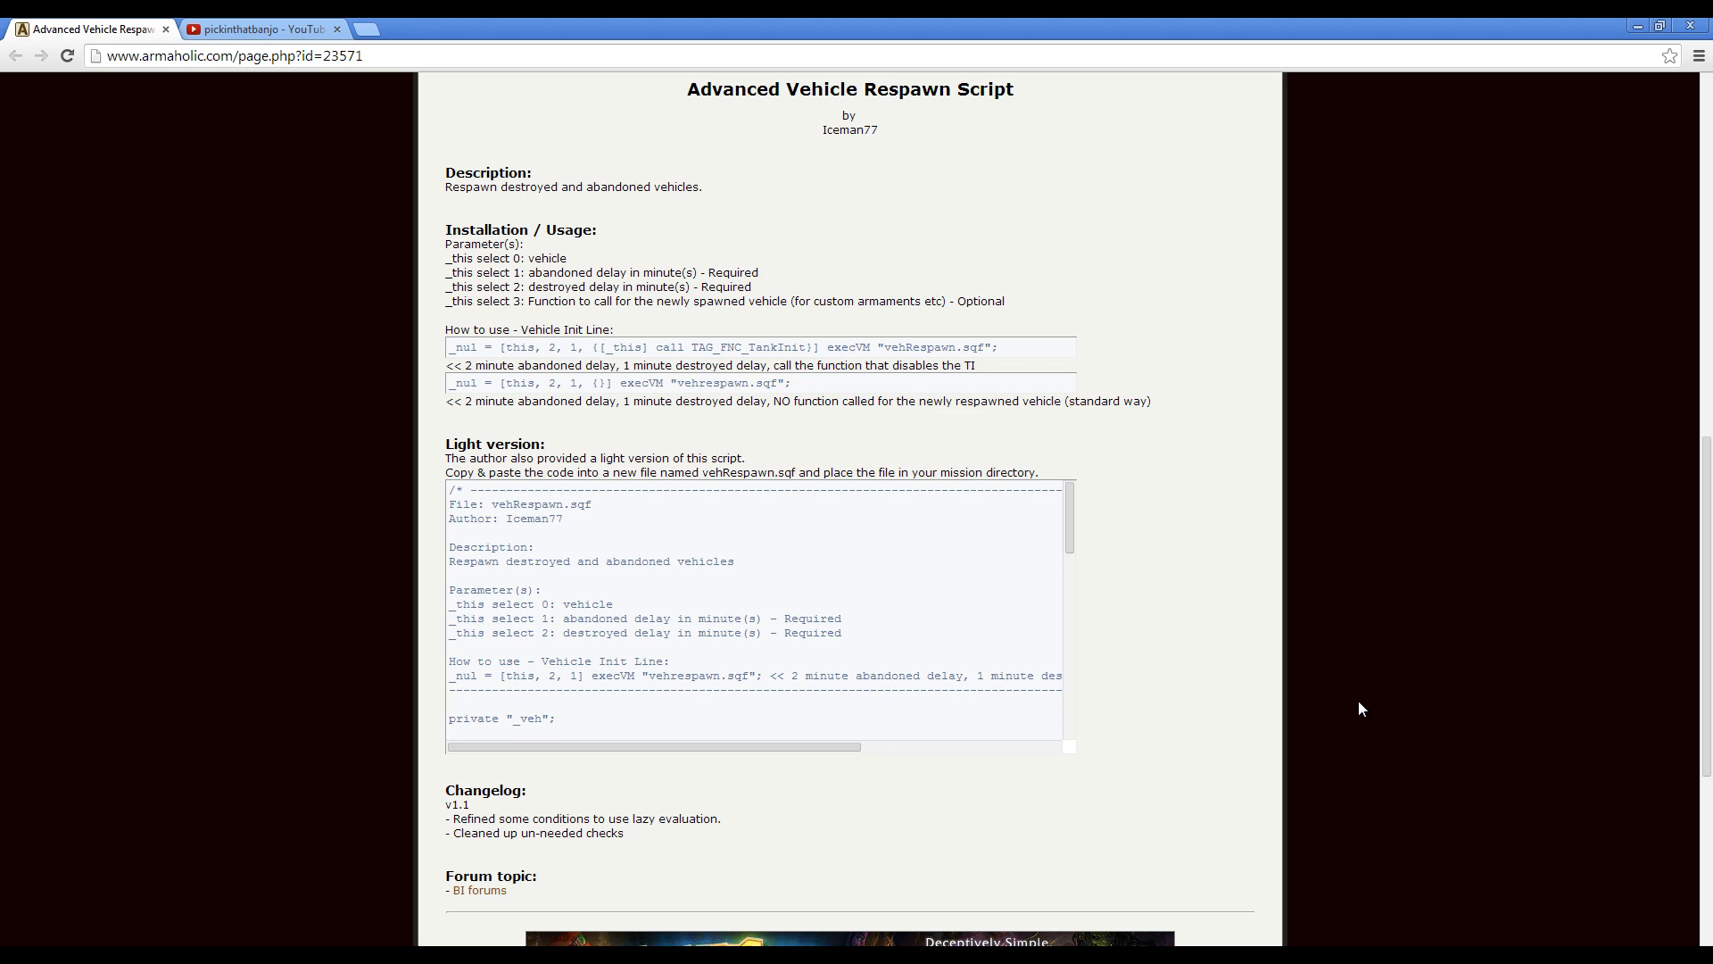
{"action": "mouse_move", "coordinate": [390, 243]}
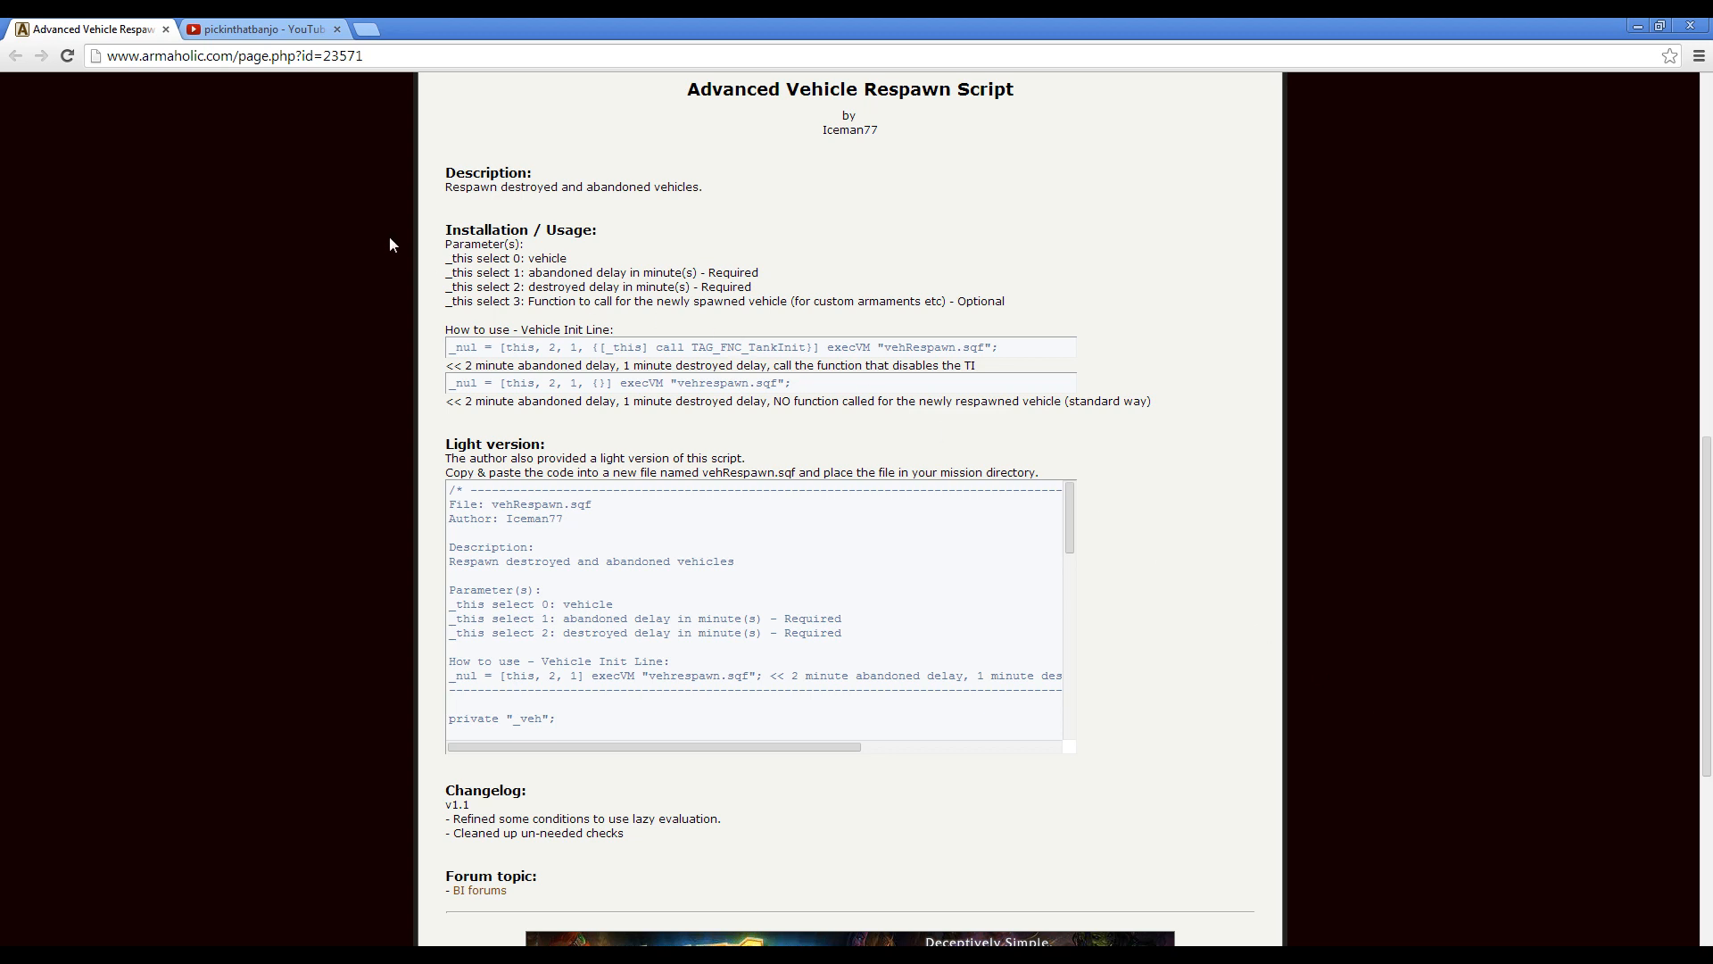
{"action": "mouse_move", "coordinate": [586, 271]}
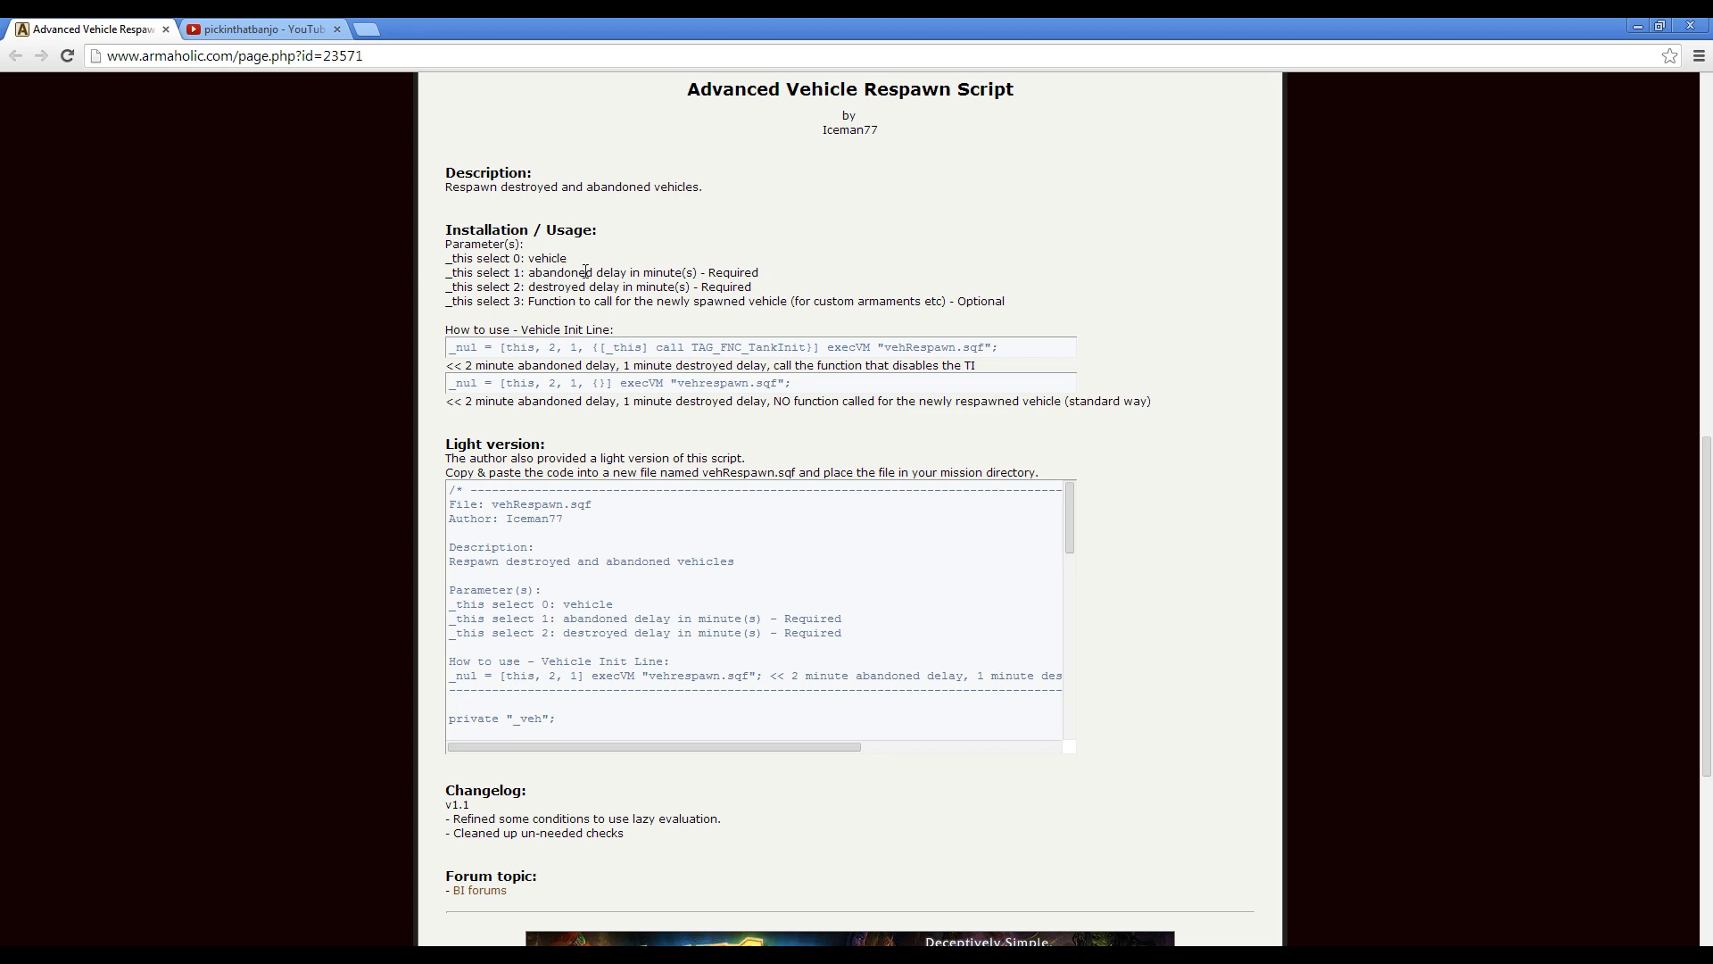
{"action": "mouse_move", "coordinate": [532, 275]}
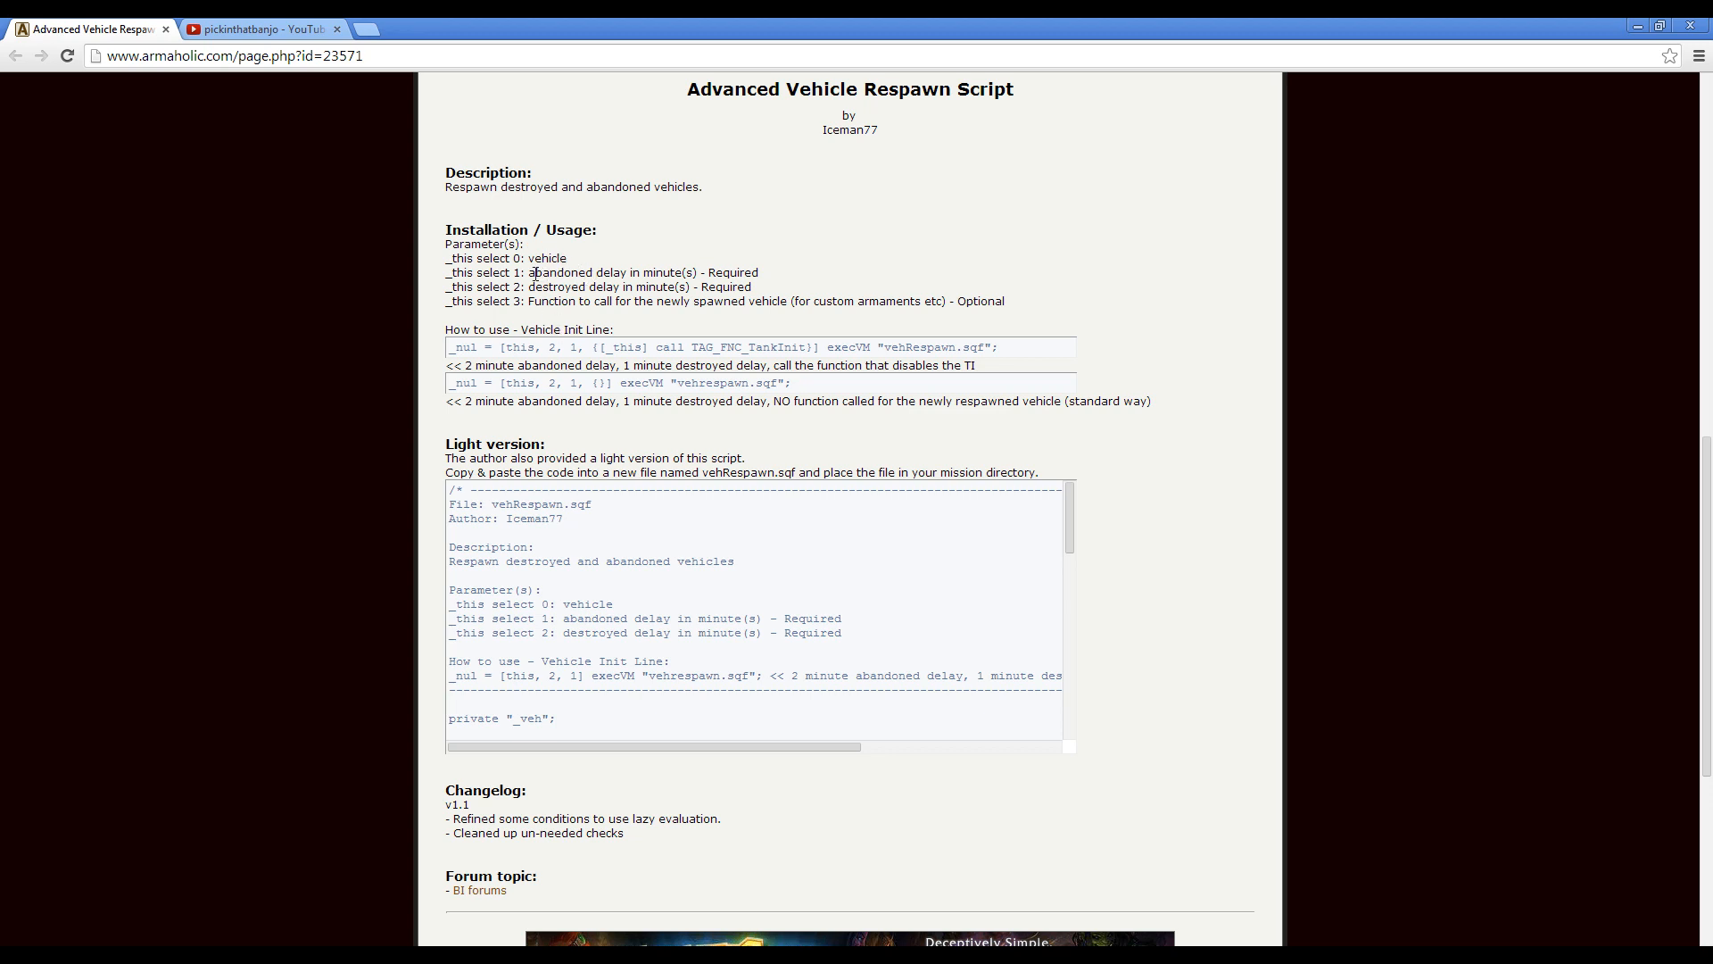
{"action": "mouse_move", "coordinate": [550, 260]}
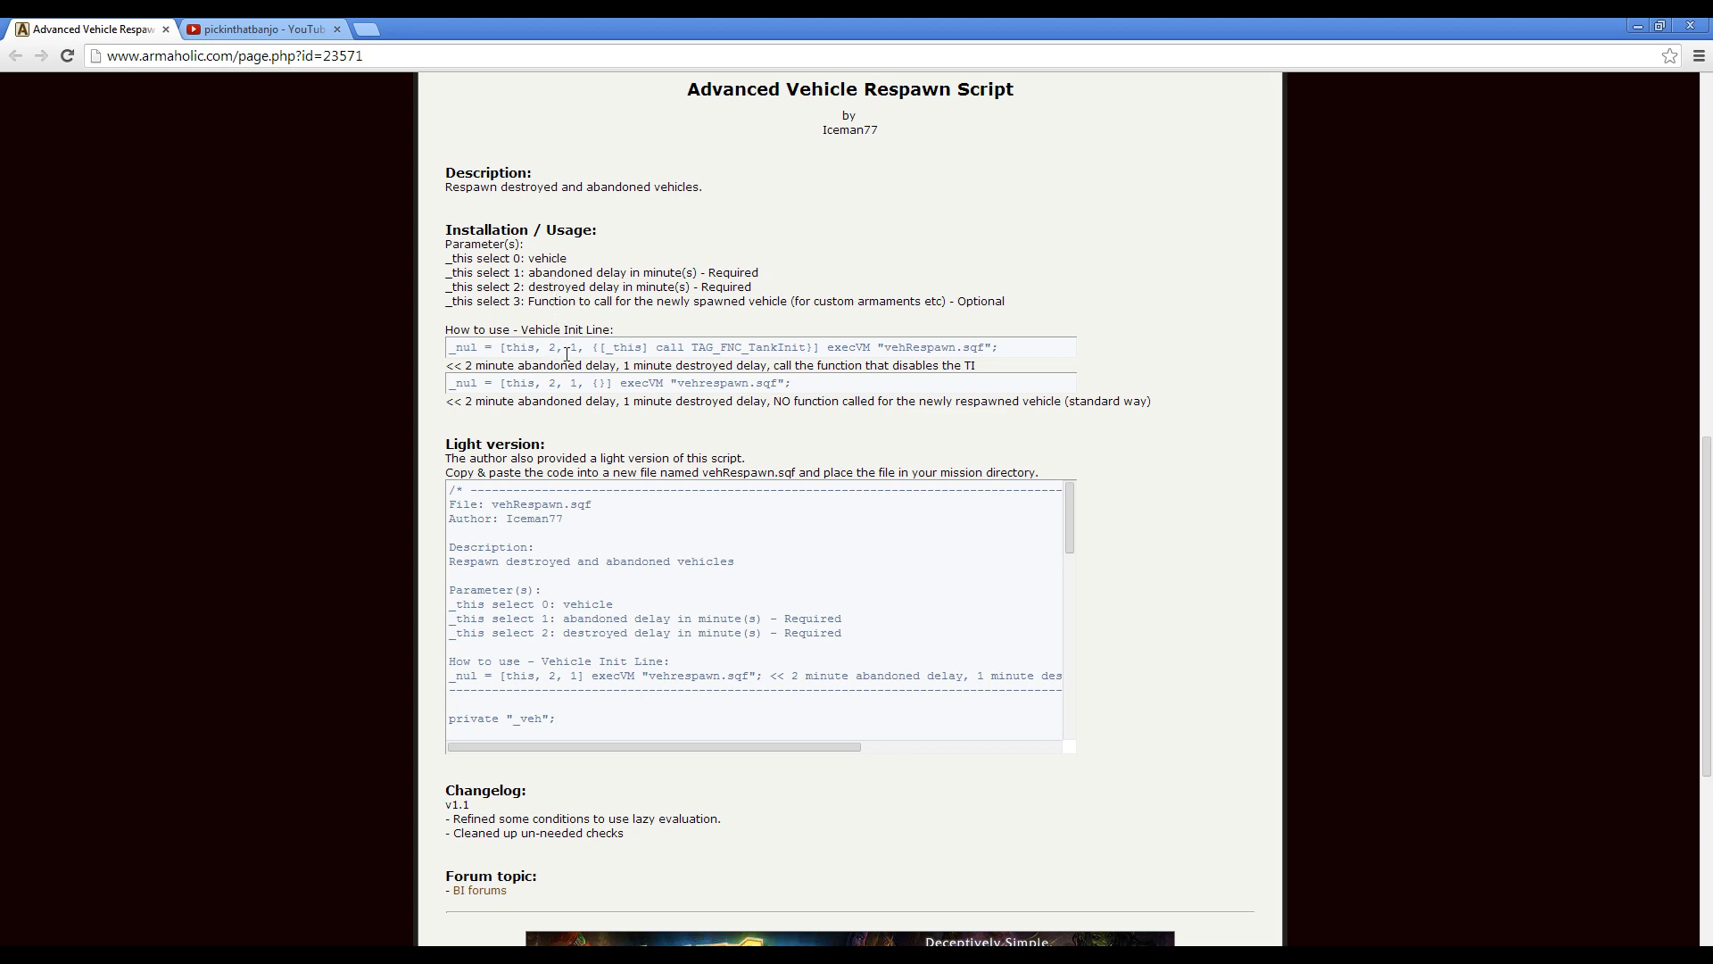
{"action": "mouse_move", "coordinate": [629, 496]}
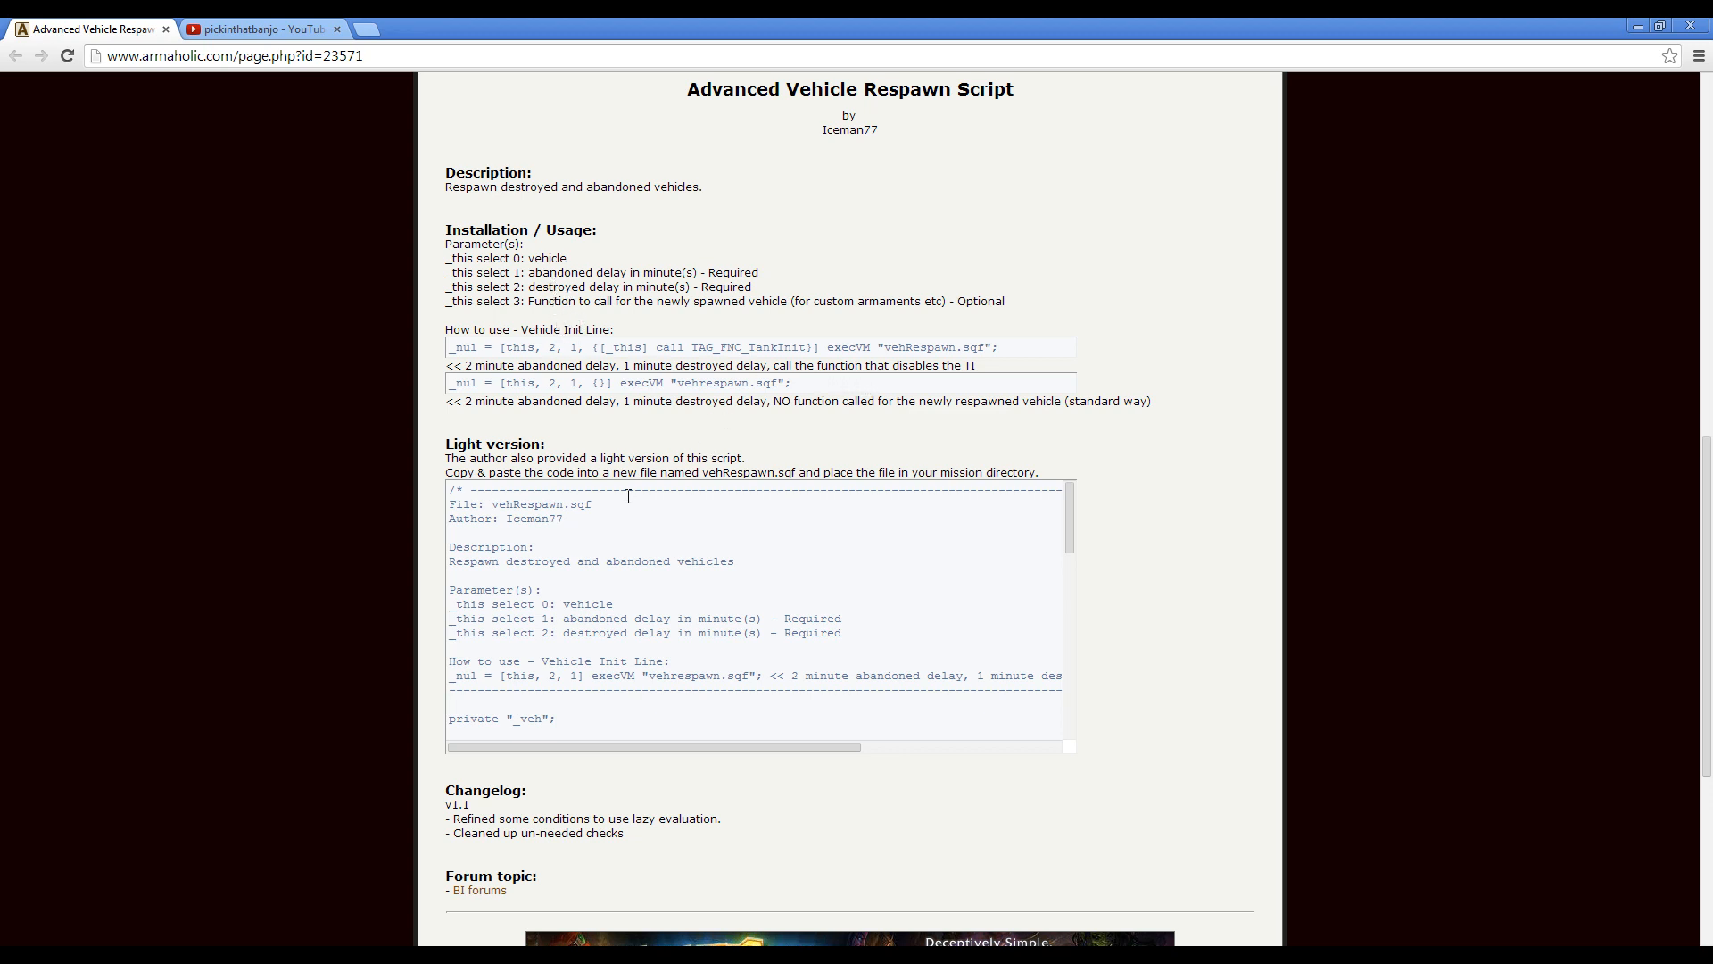
- Review the init file's line compiling vehInitFunctions.sqf in Notepad, then close it
{"action": "scroll", "scroll_direction": "down", "scroll_amount": 3}
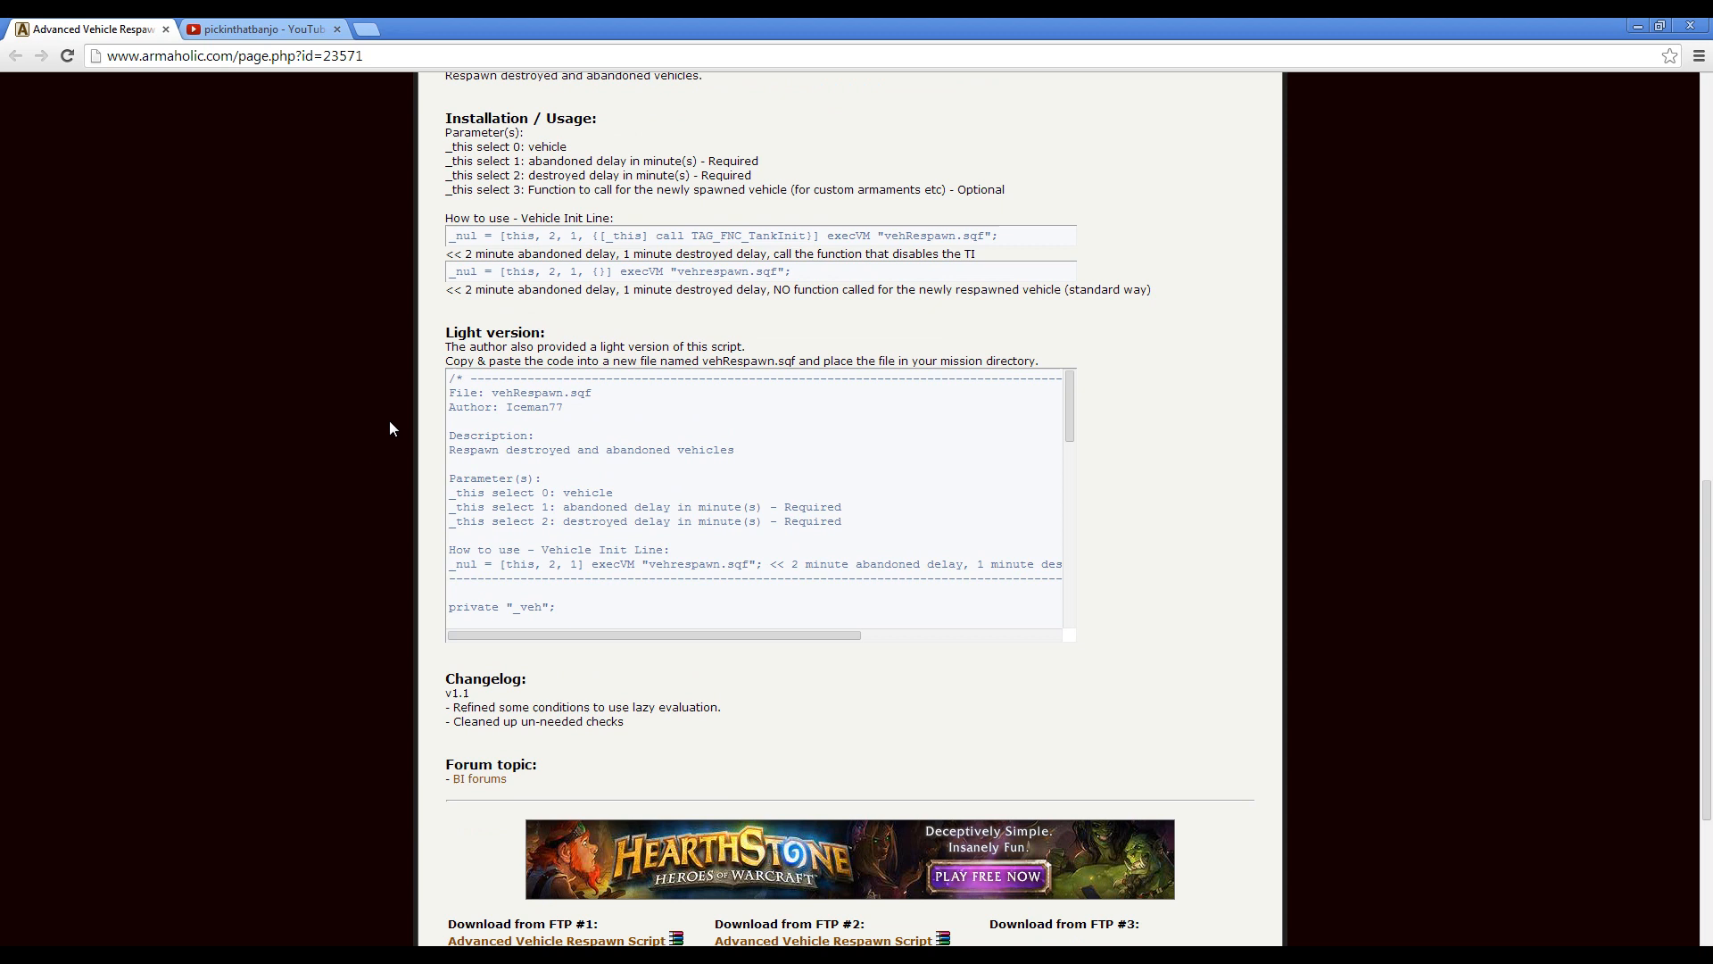
{"action": "mouse_move", "coordinate": [483, 360]}
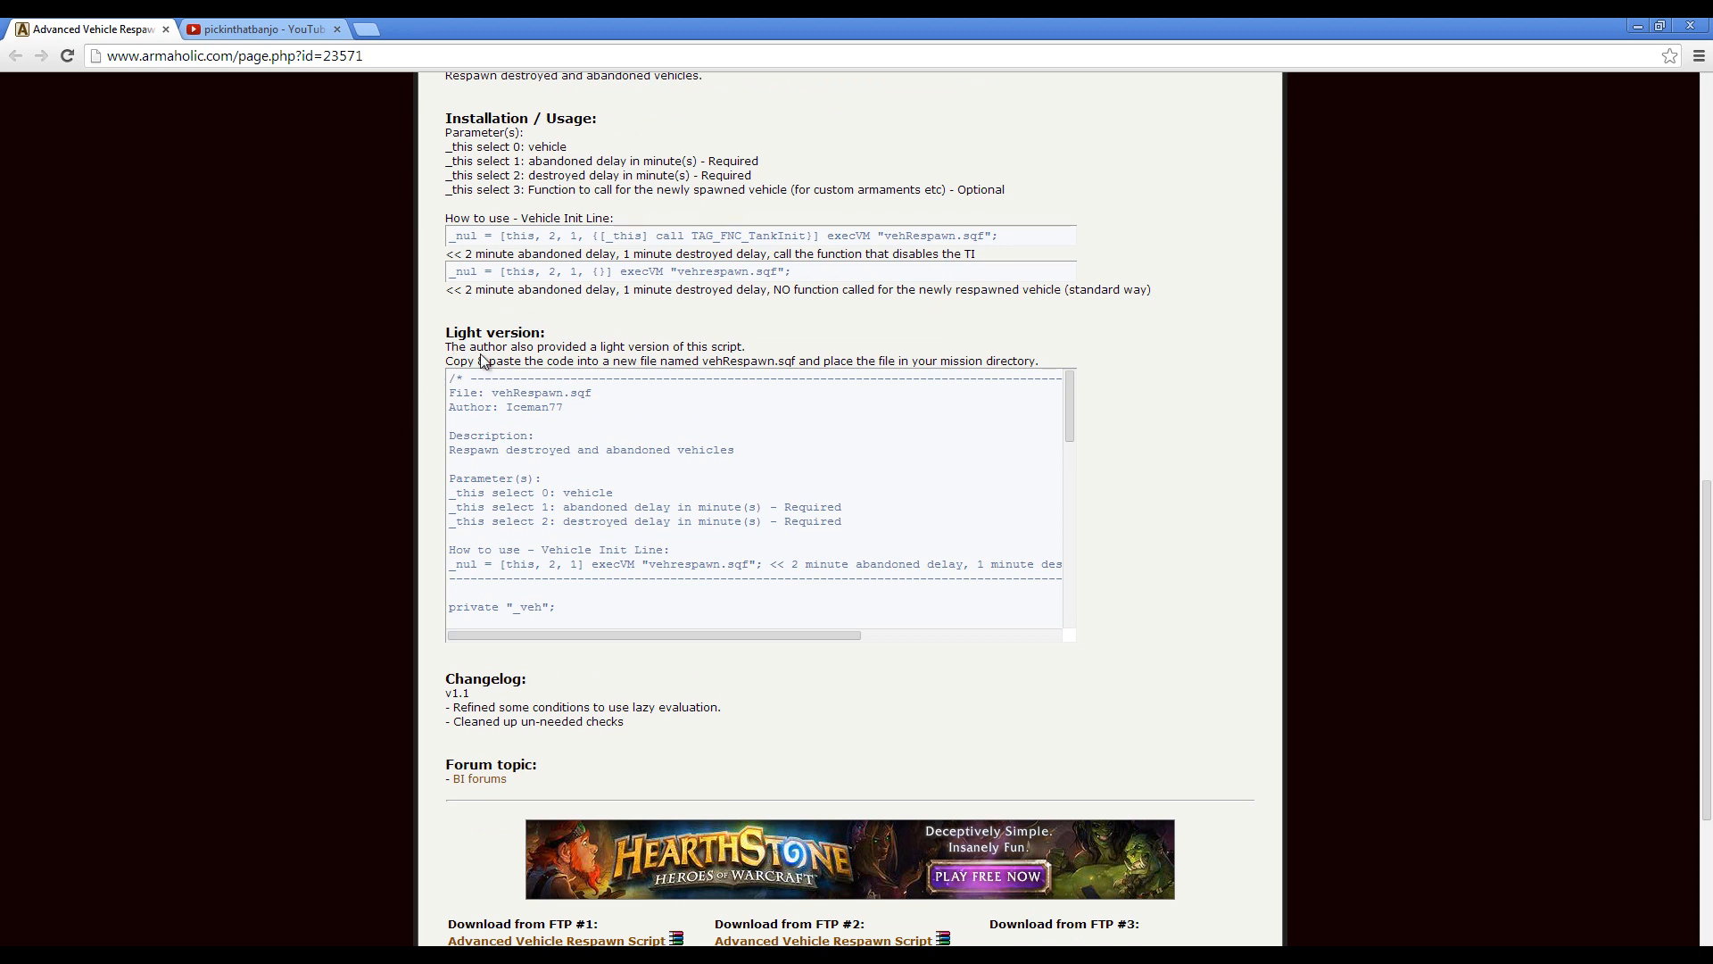
{"action": "scroll", "scroll_direction": "down", "scroll_amount": 3}
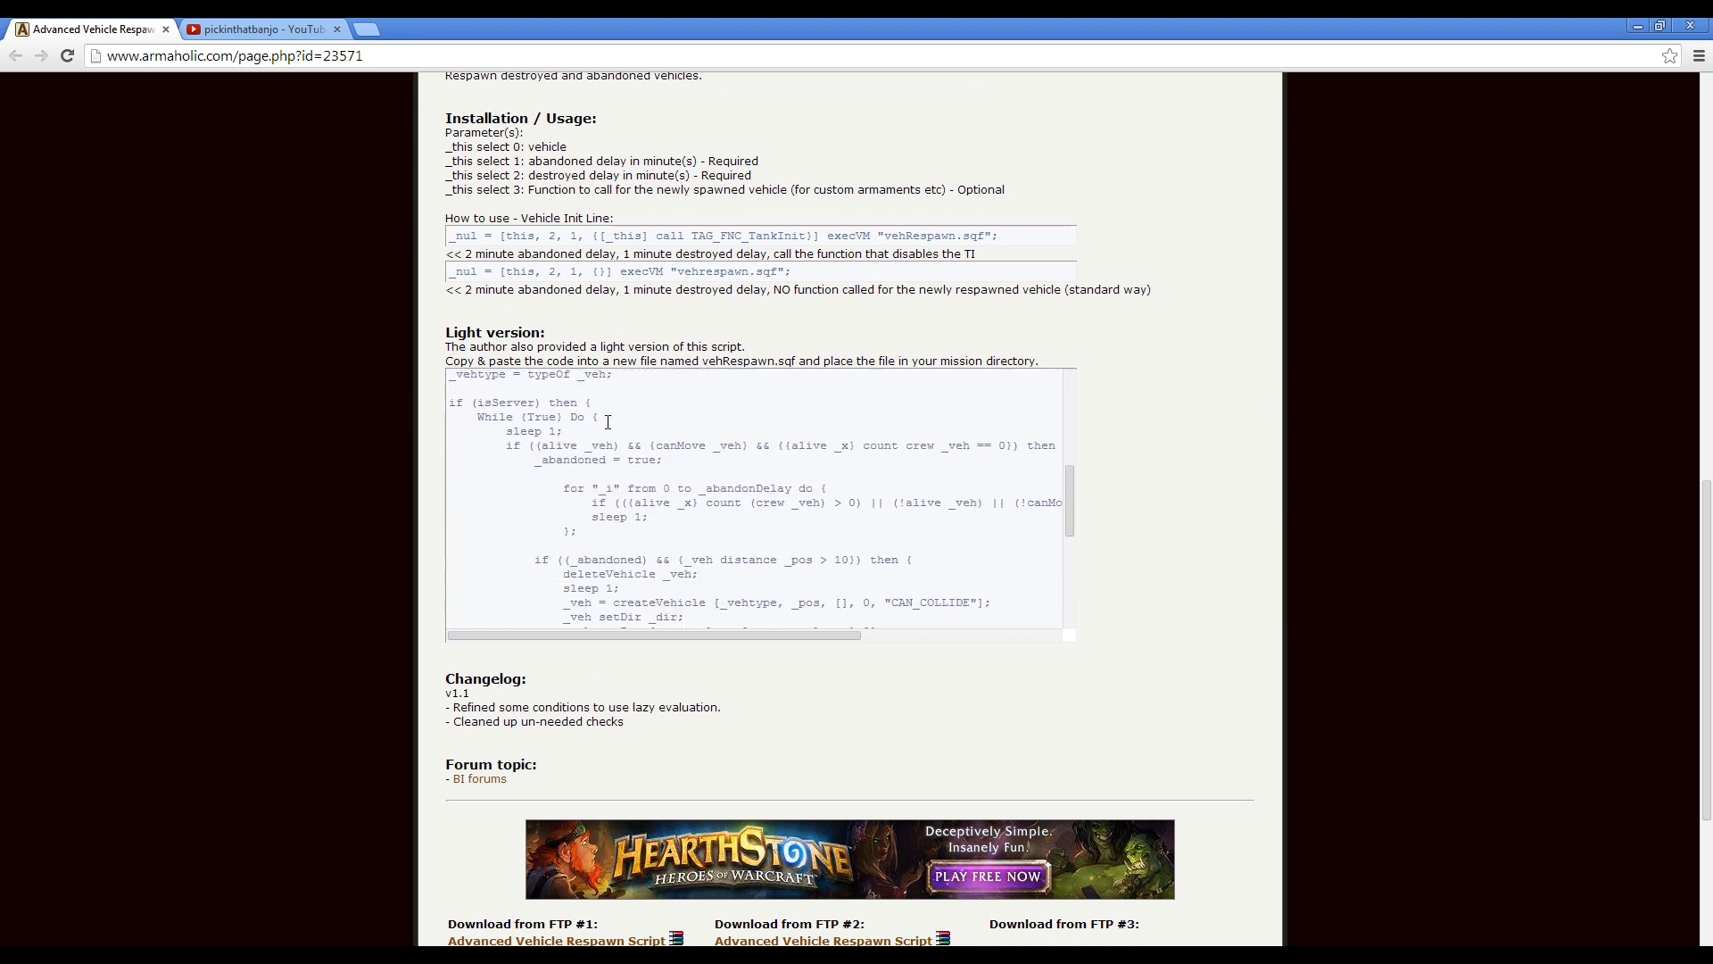
{"action": "scroll", "scroll_direction": "down", "scroll_amount": 3}
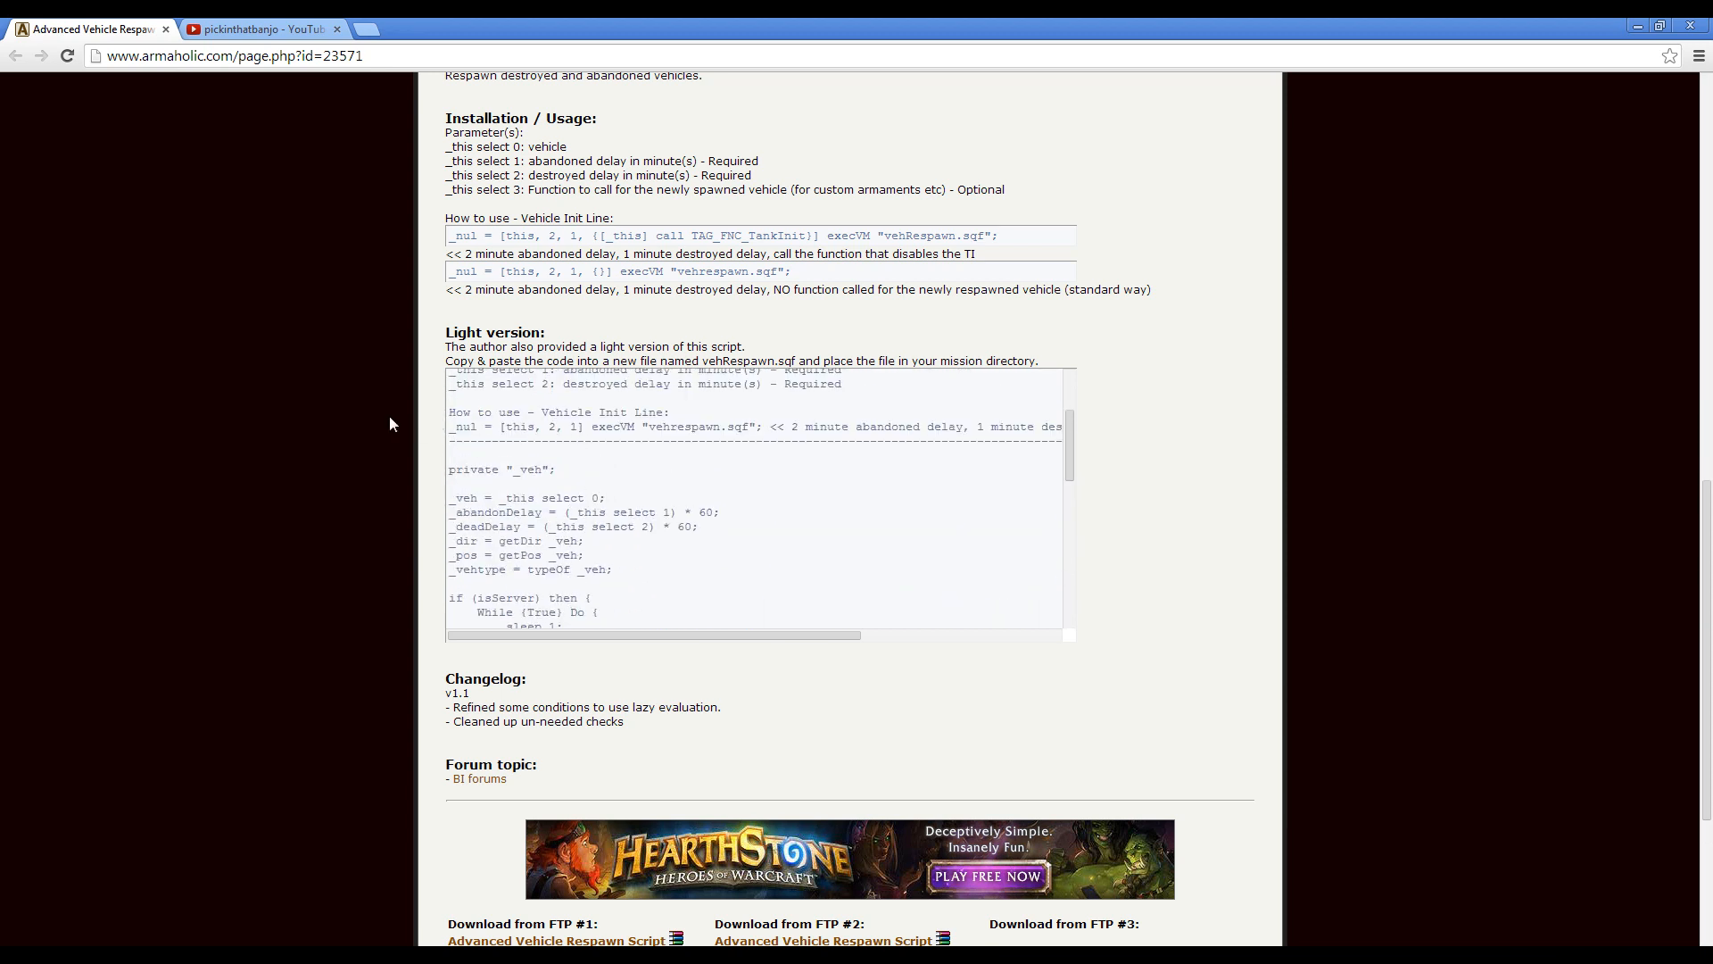
{"action": "scroll", "scroll_direction": "down", "scroll_amount": 3}
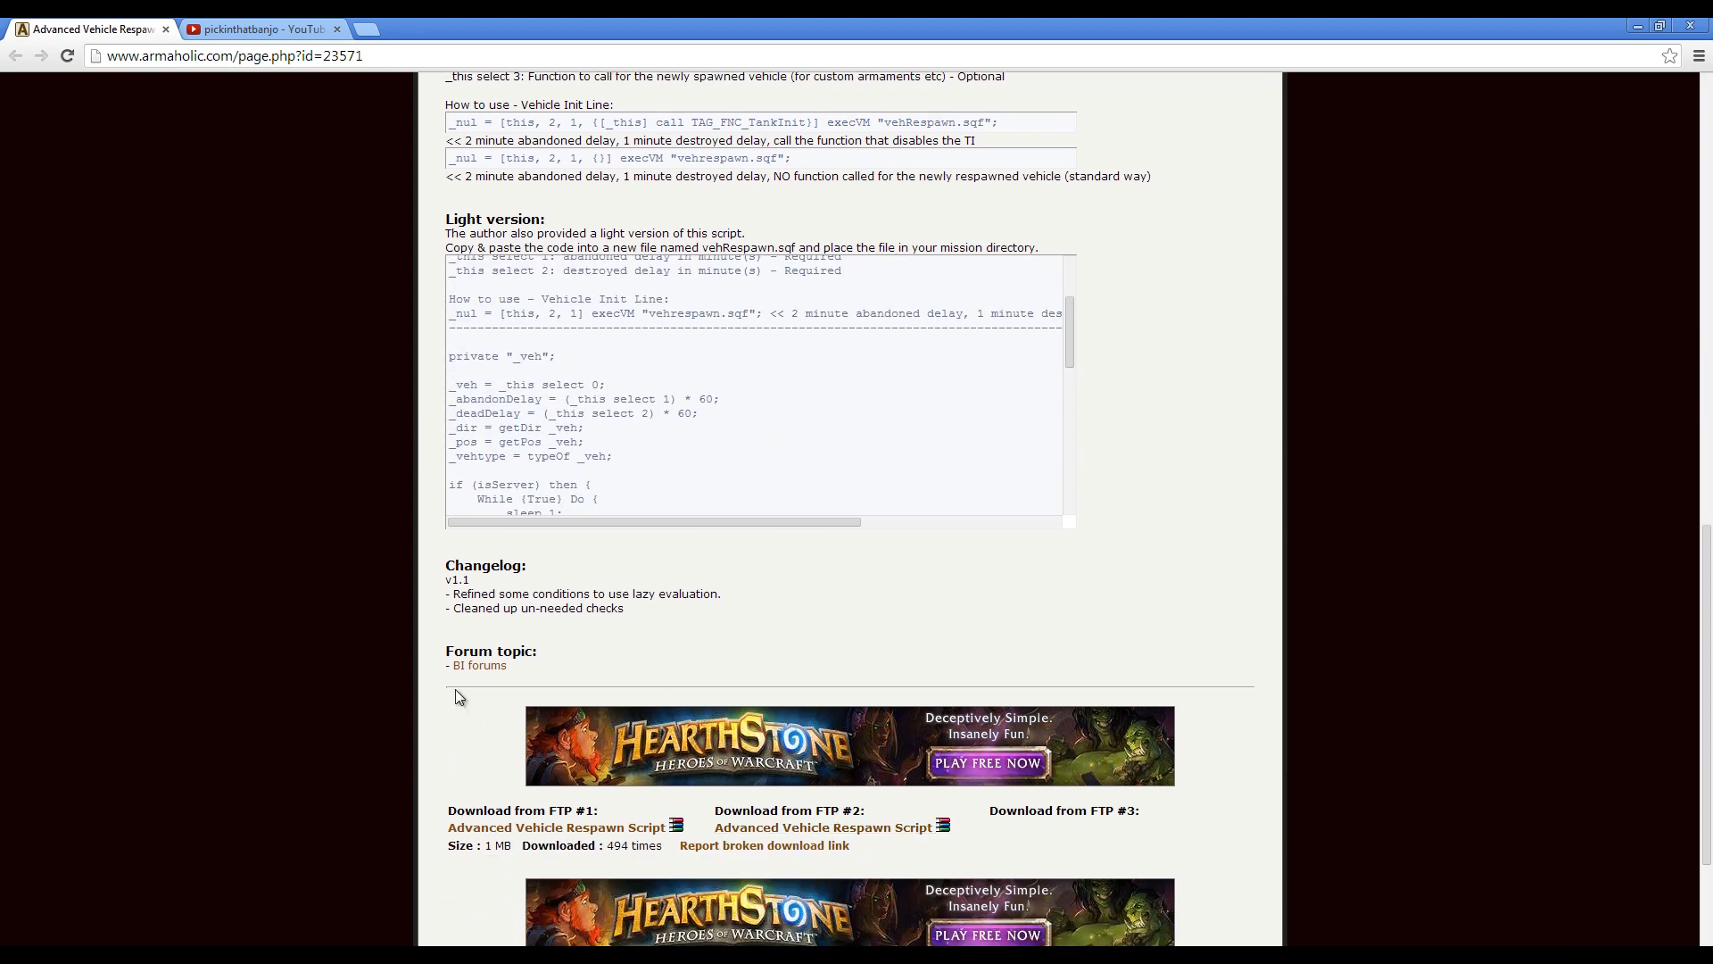
{"action": "mouse_move", "coordinate": [342, 456]}
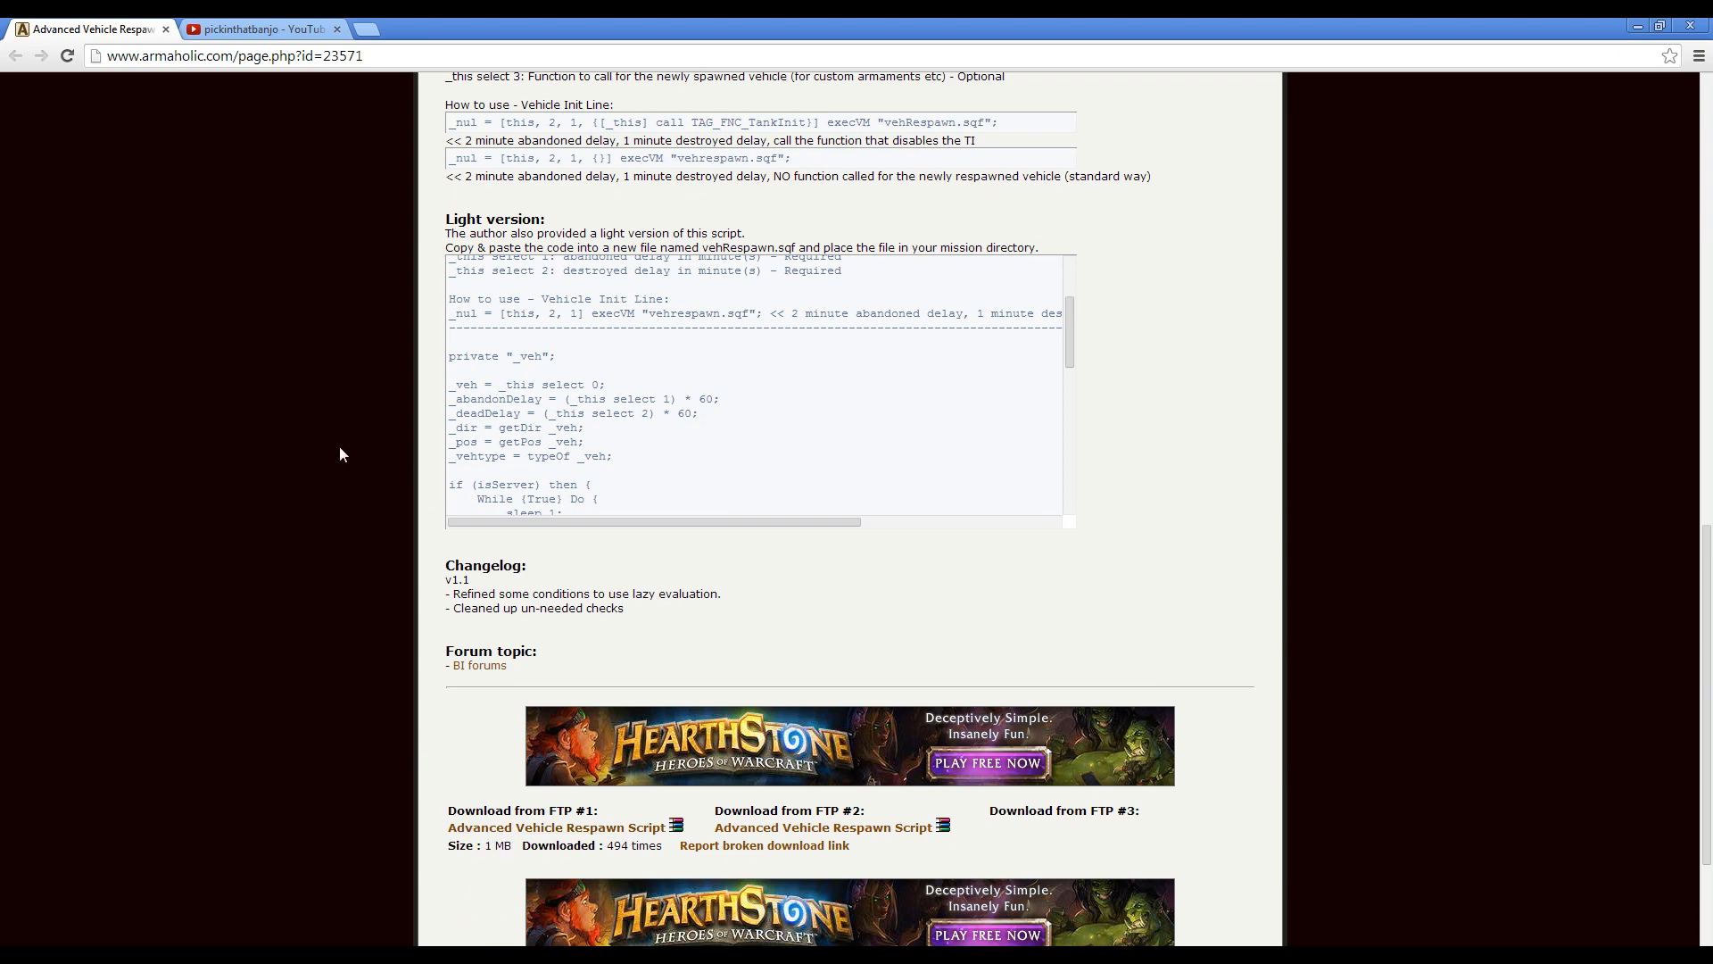
{"action": "scroll", "scroll_direction": "up", "scroll_amount": 3}
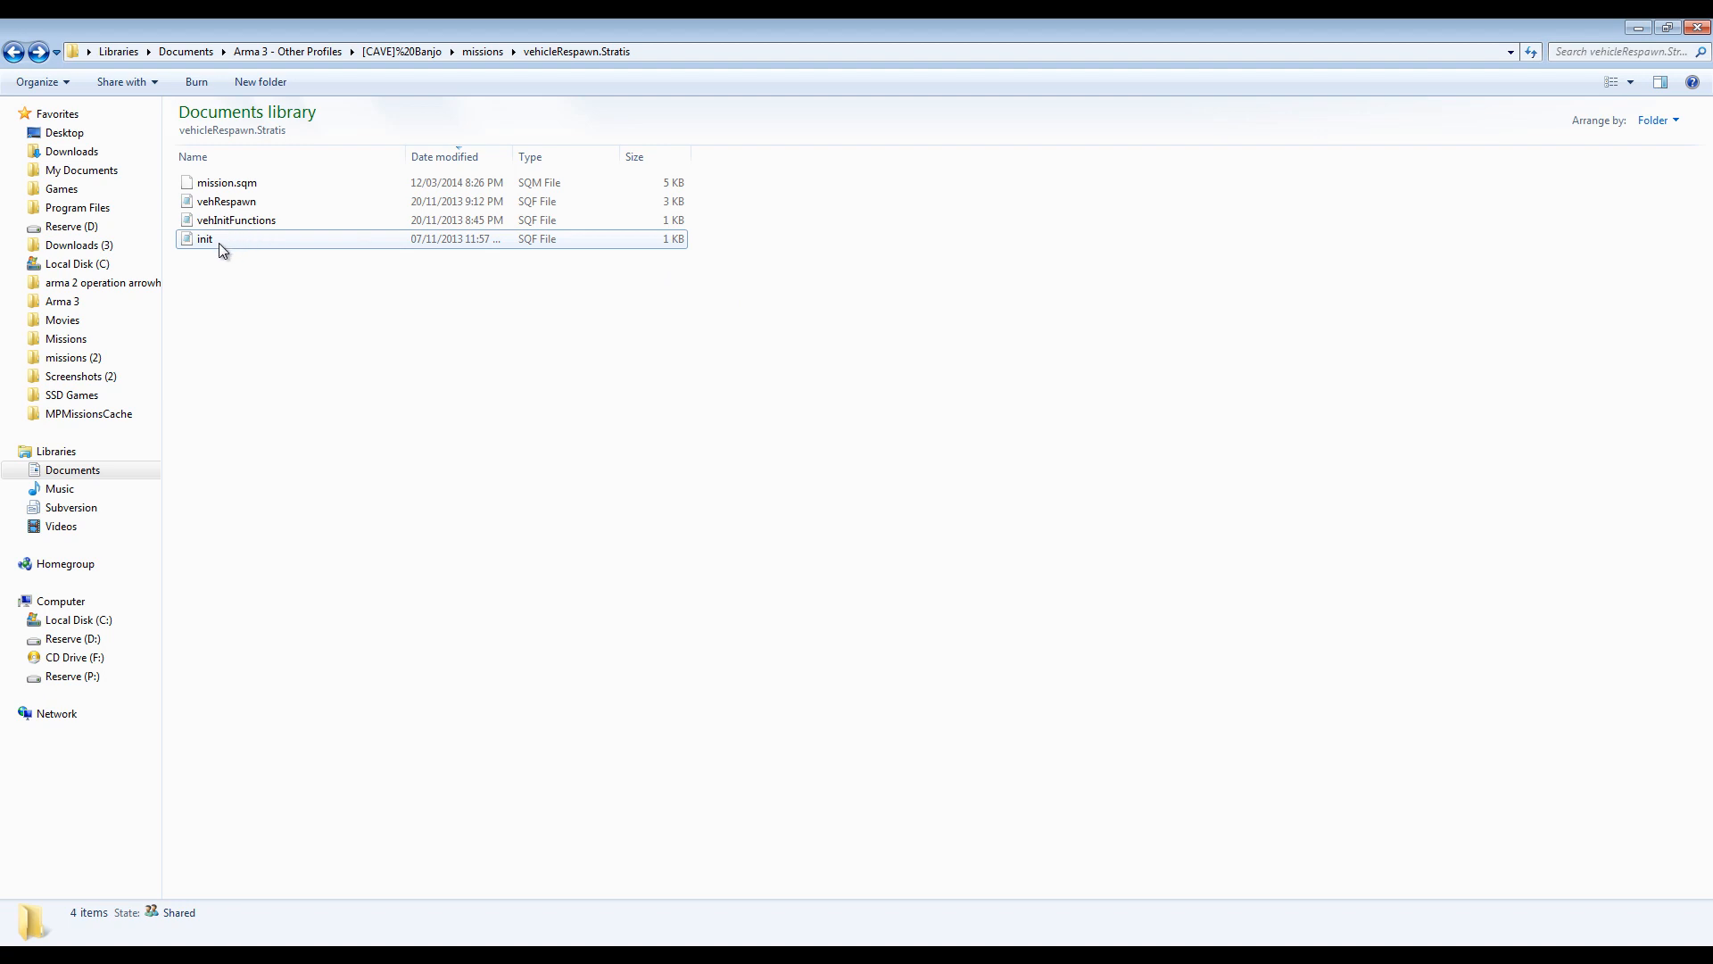
{"action": "double_click", "coordinate": [204, 239]}
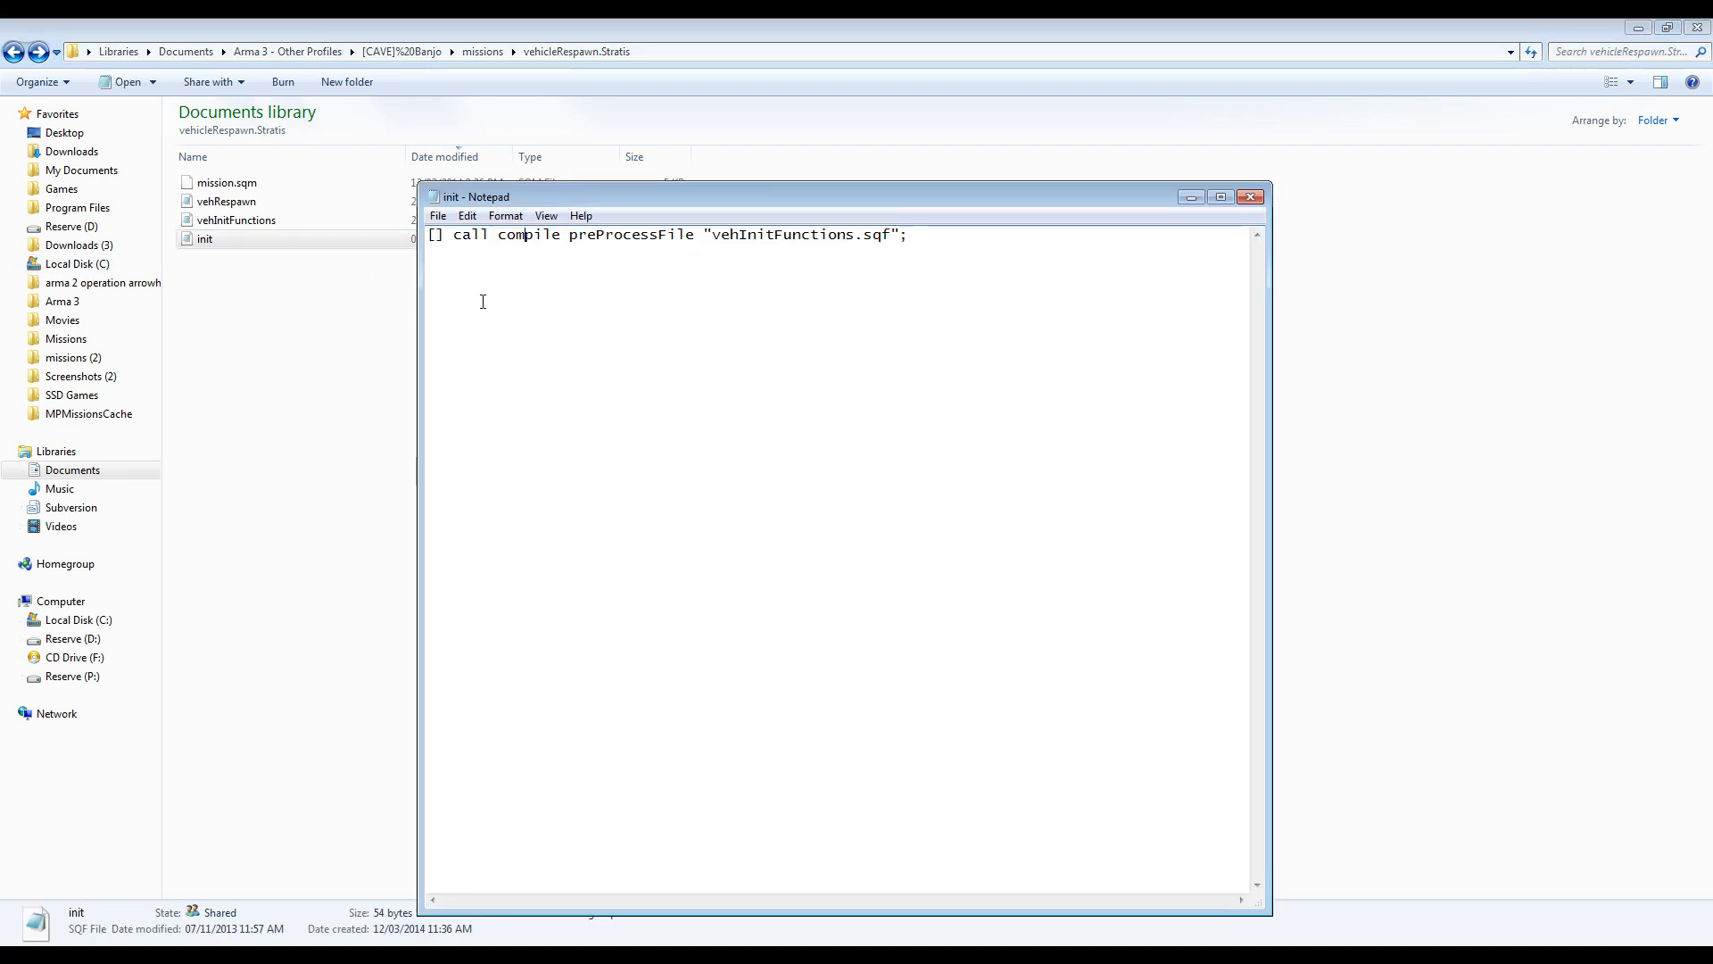
{"action": "mouse_move", "coordinate": [825, 253]}
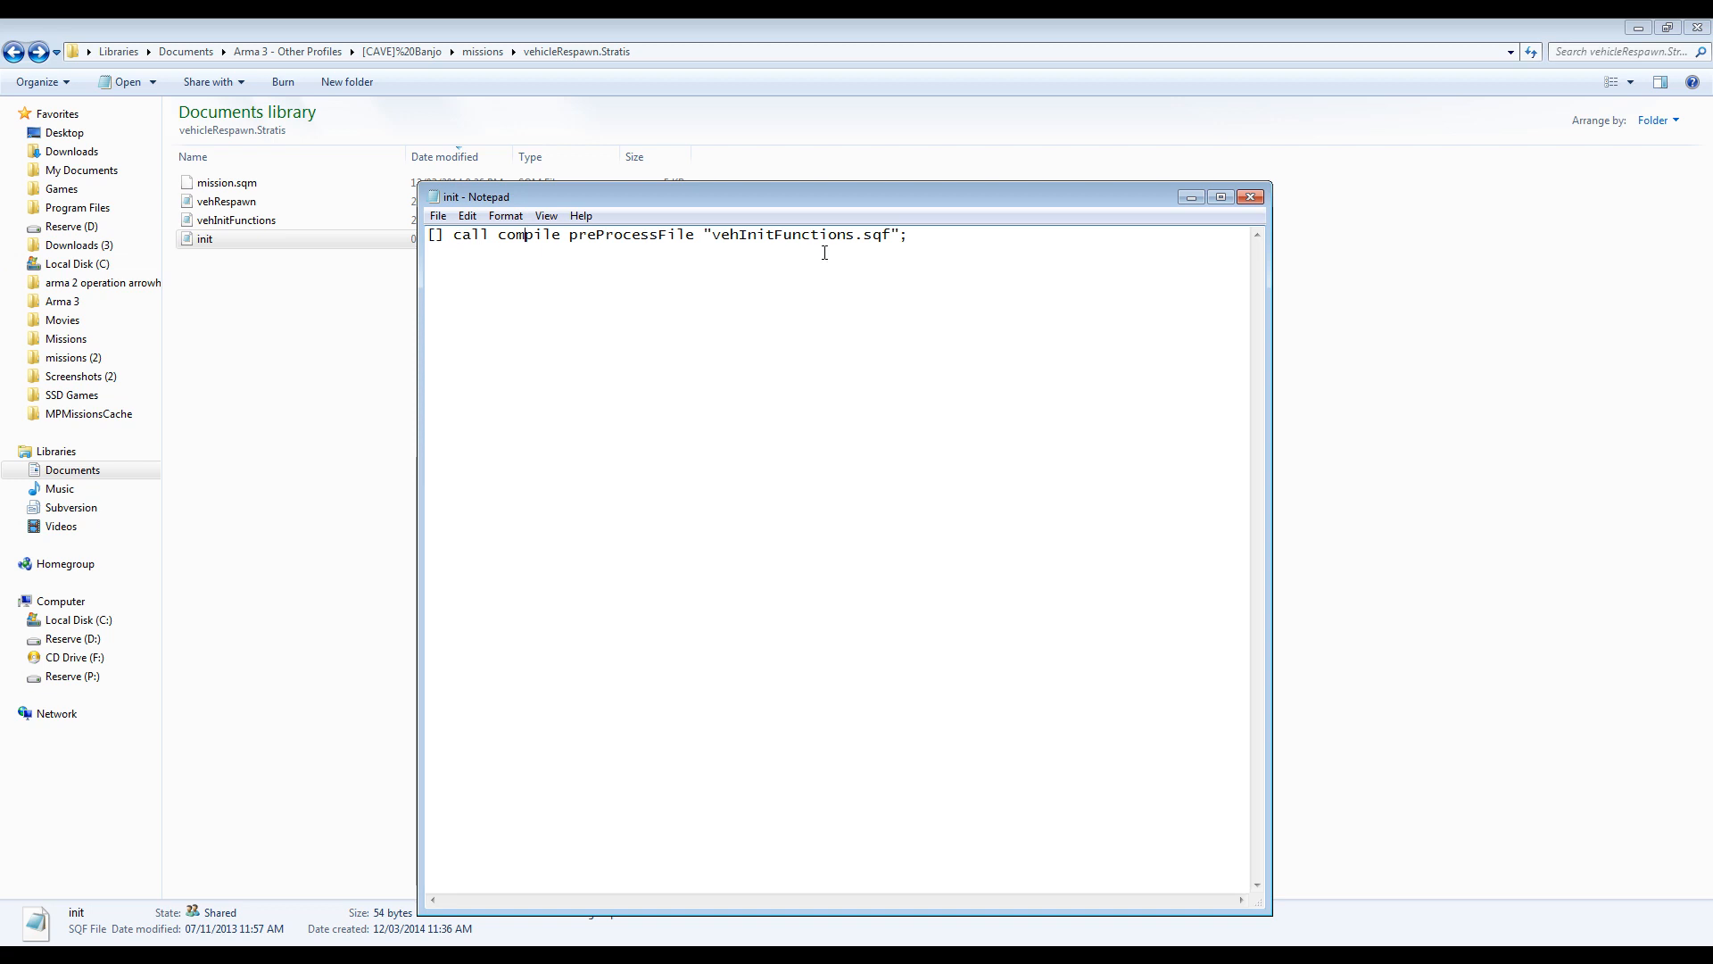
{"action": "mouse_move", "coordinate": [1247, 198]}
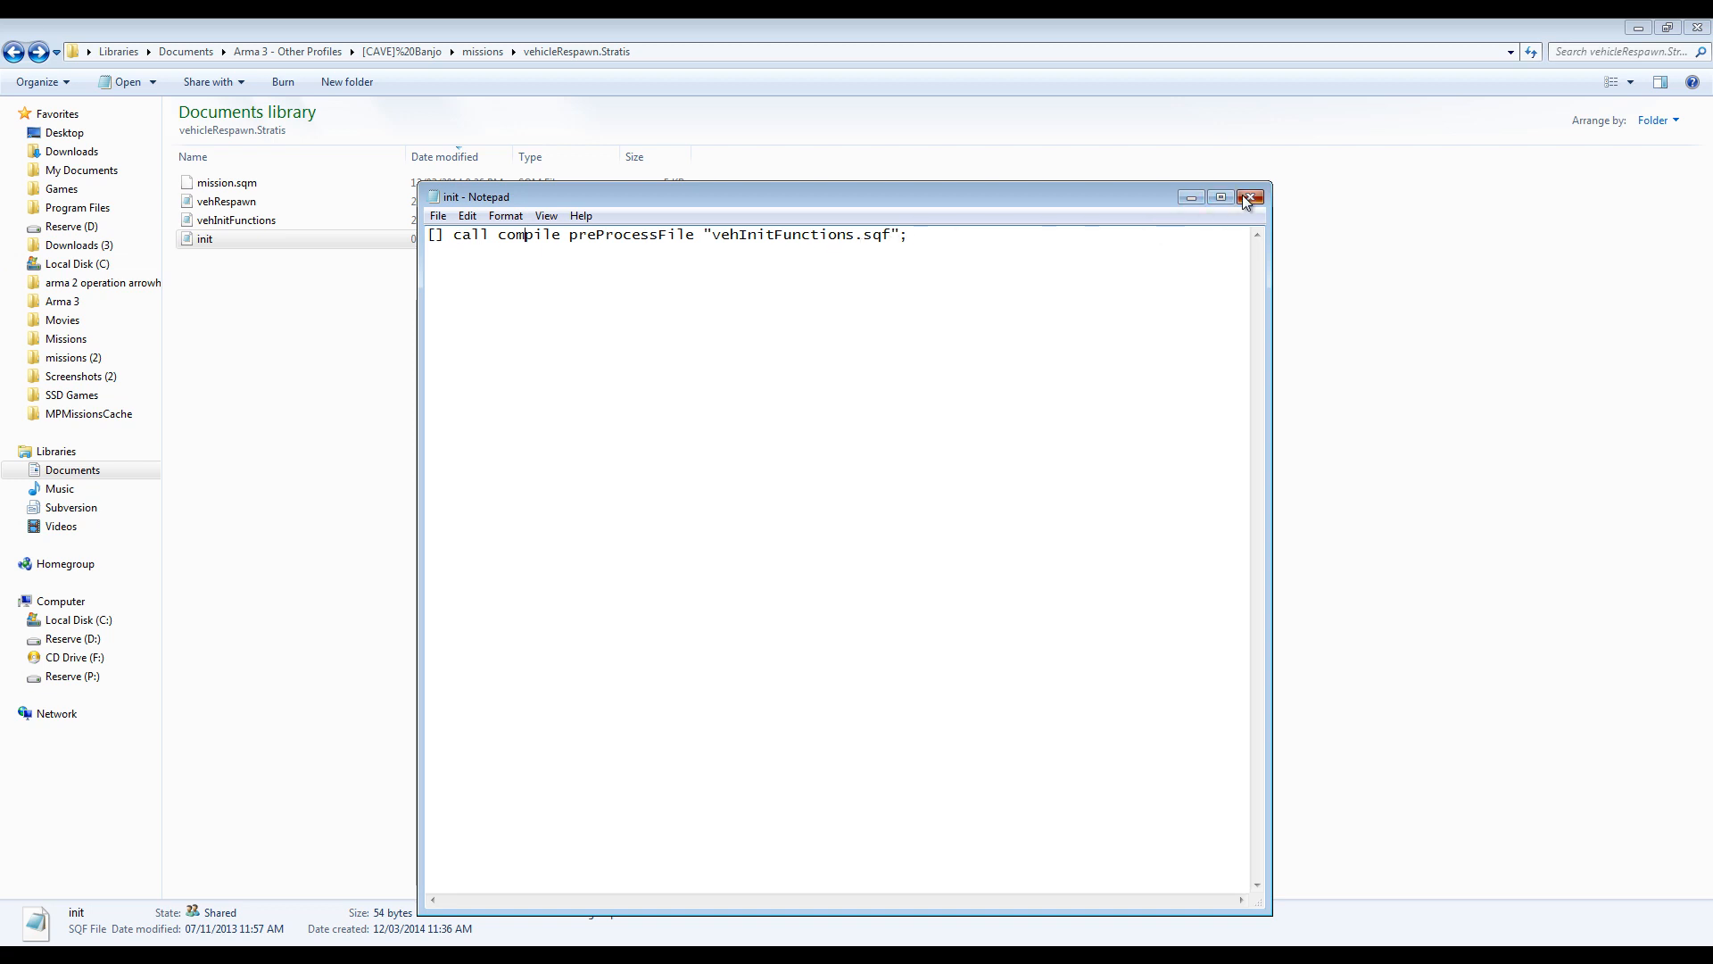
{"action": "left_click", "coordinate": [1249, 196]}
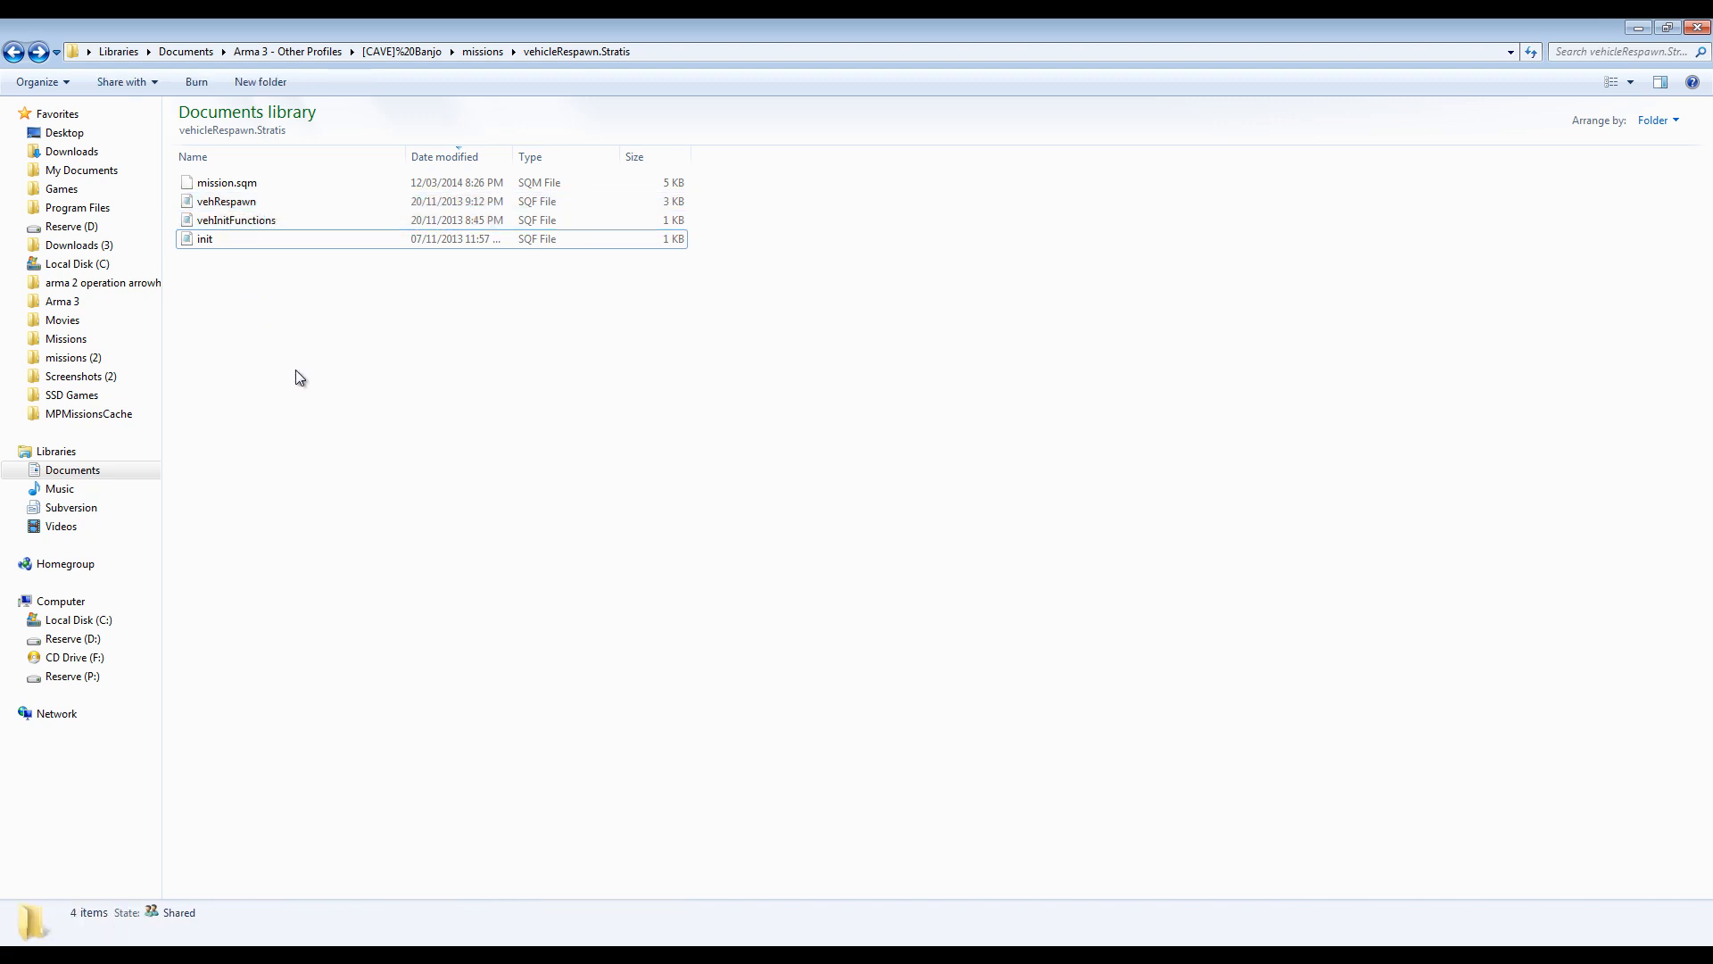
{"action": "mouse_move", "coordinate": [630, 548]}
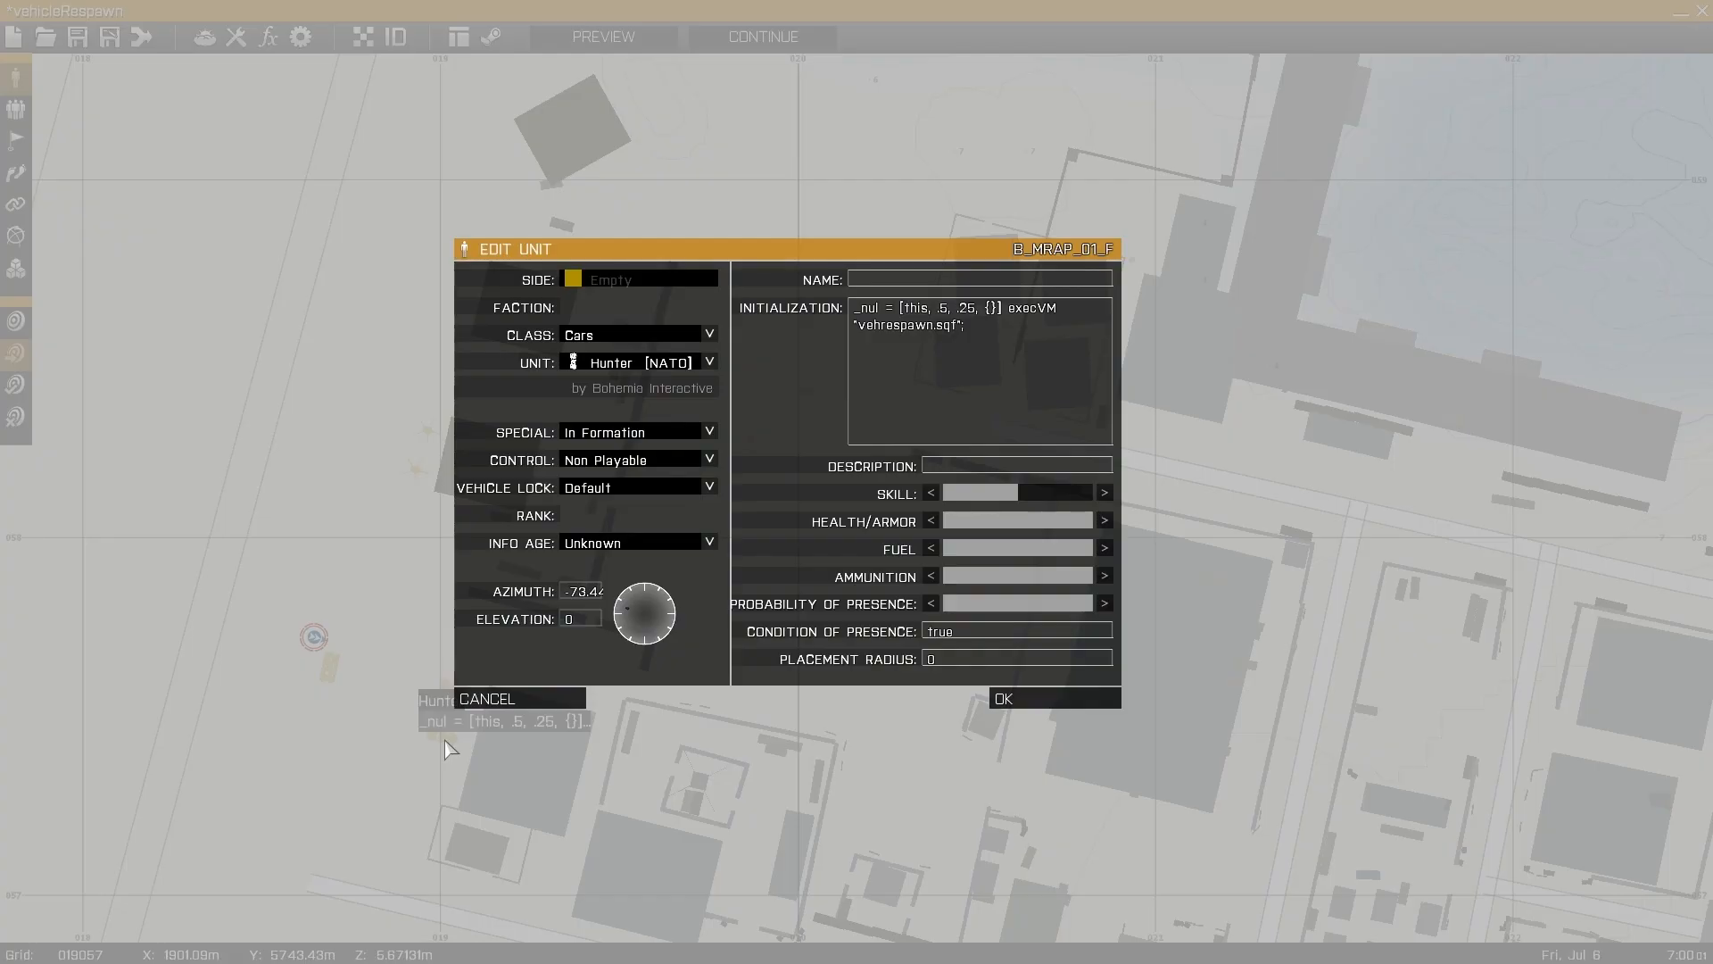
{"action": "mouse_move", "coordinate": [860, 321]}
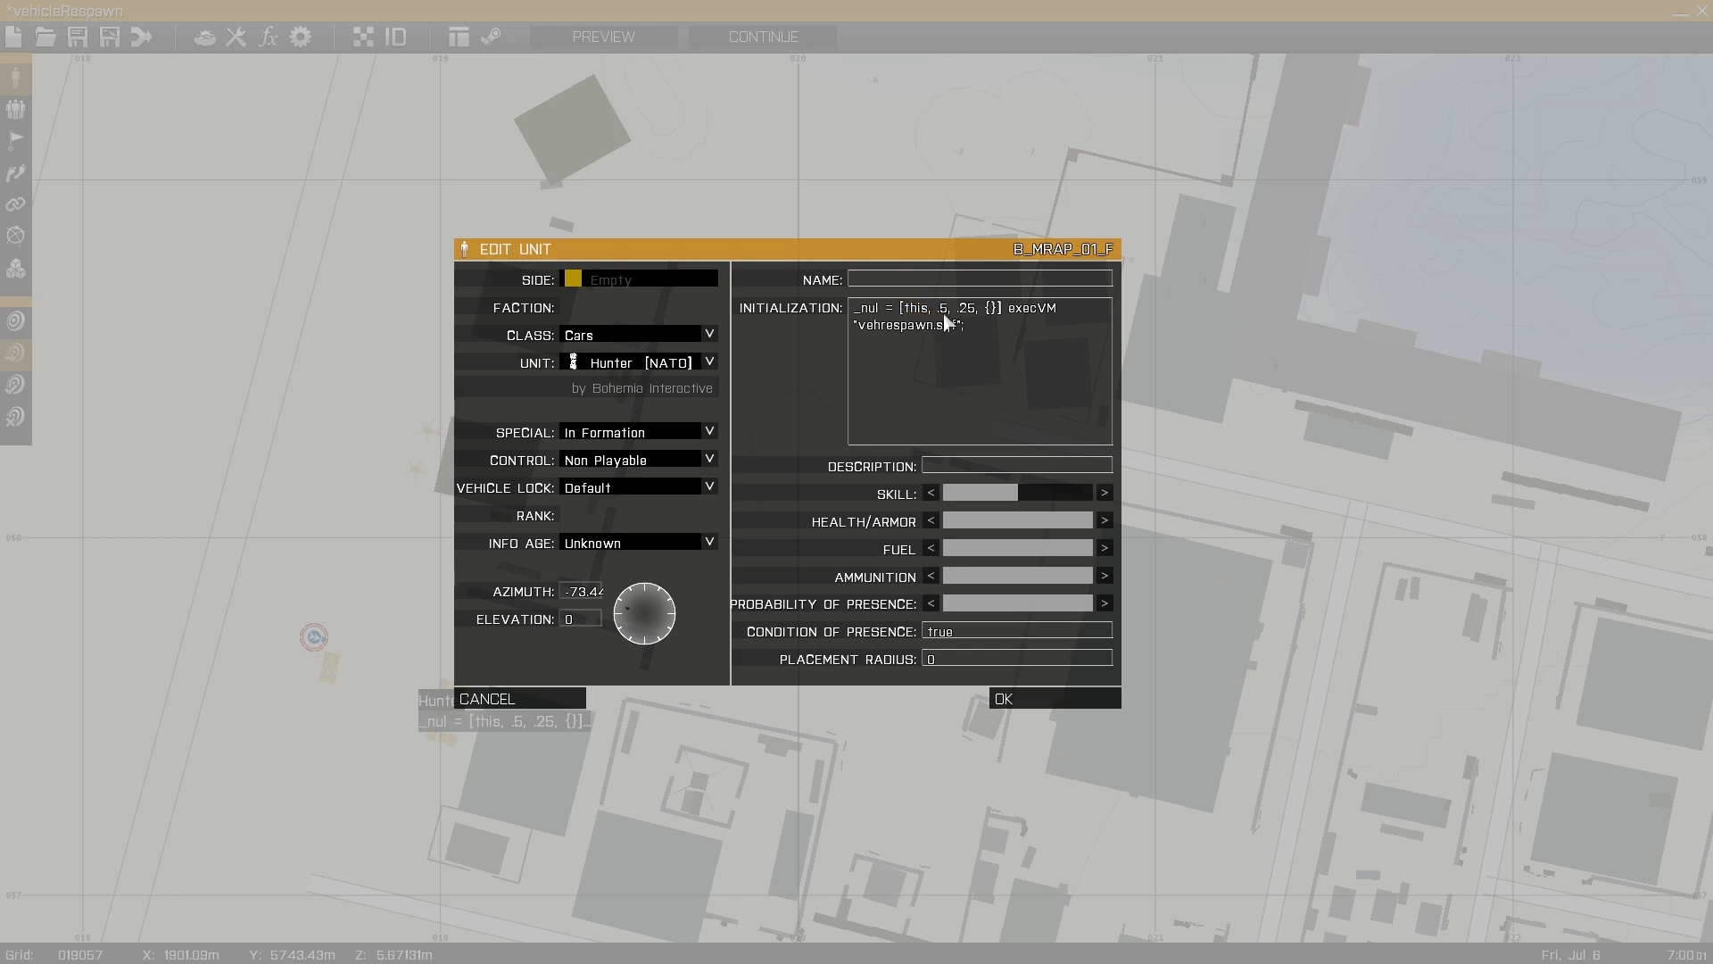
- Confirm the Hunter's execVM vehrespawn.sqf init line with .5 and .25 delays and preview the mission
{"action": "double_click", "coordinate": [941, 307]}
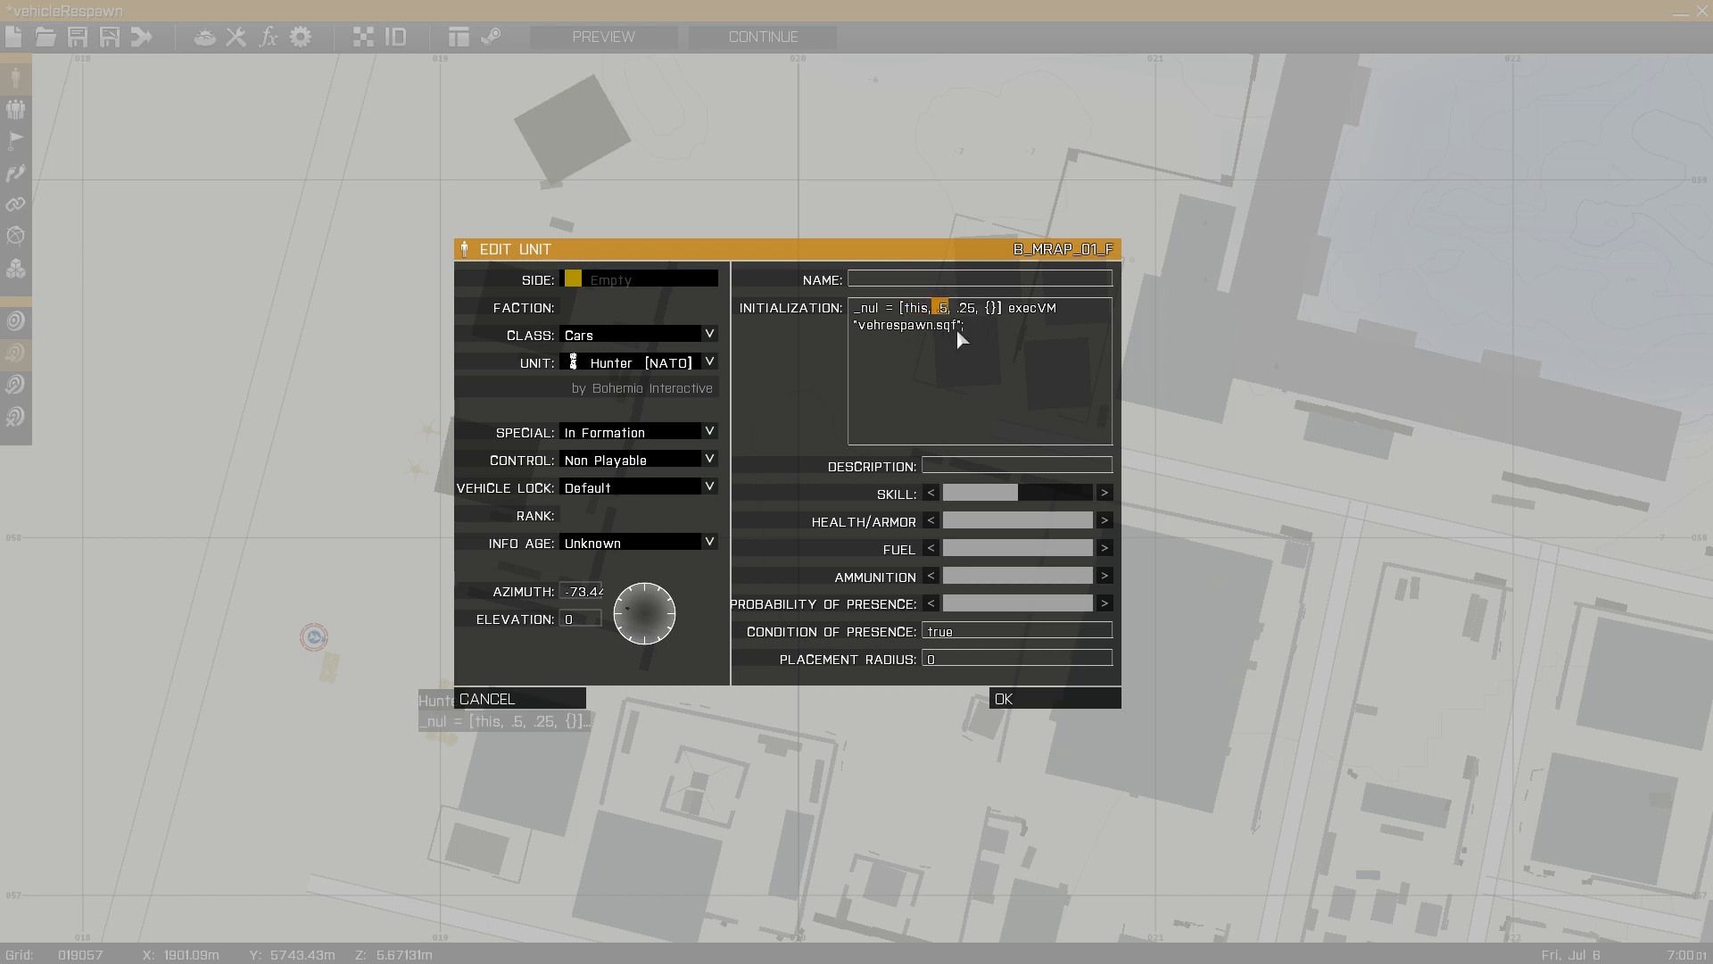
{"action": "mouse_move", "coordinate": [969, 332]}
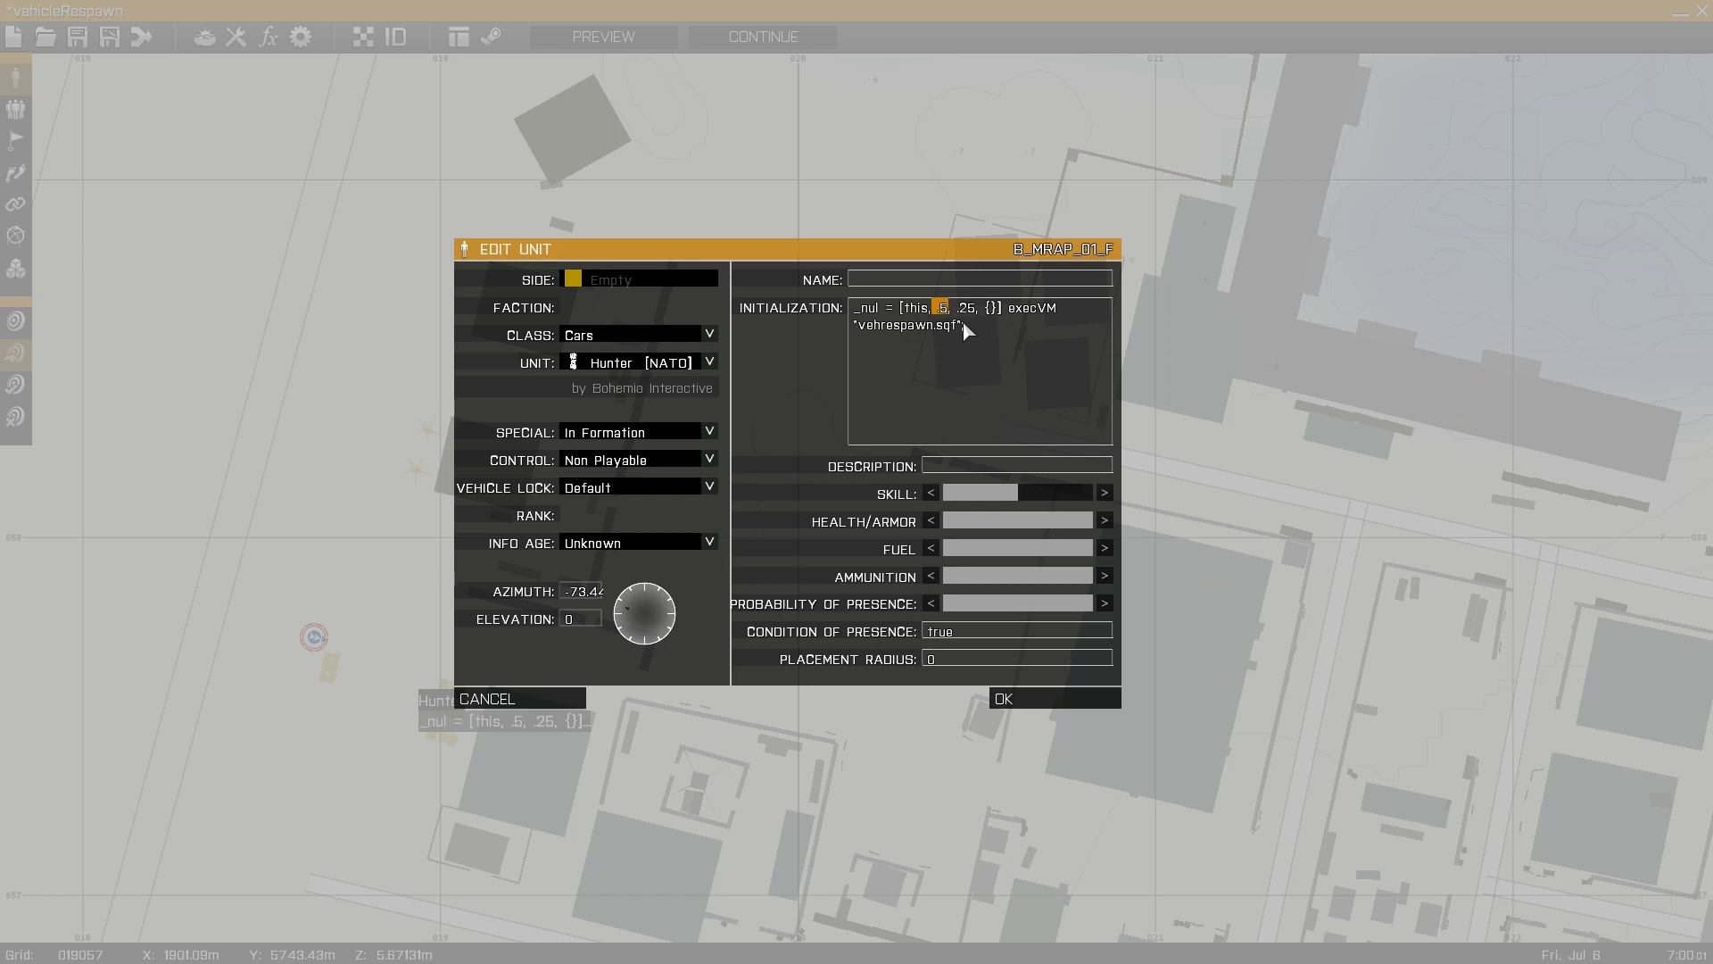
{"action": "mouse_move", "coordinate": [975, 329]}
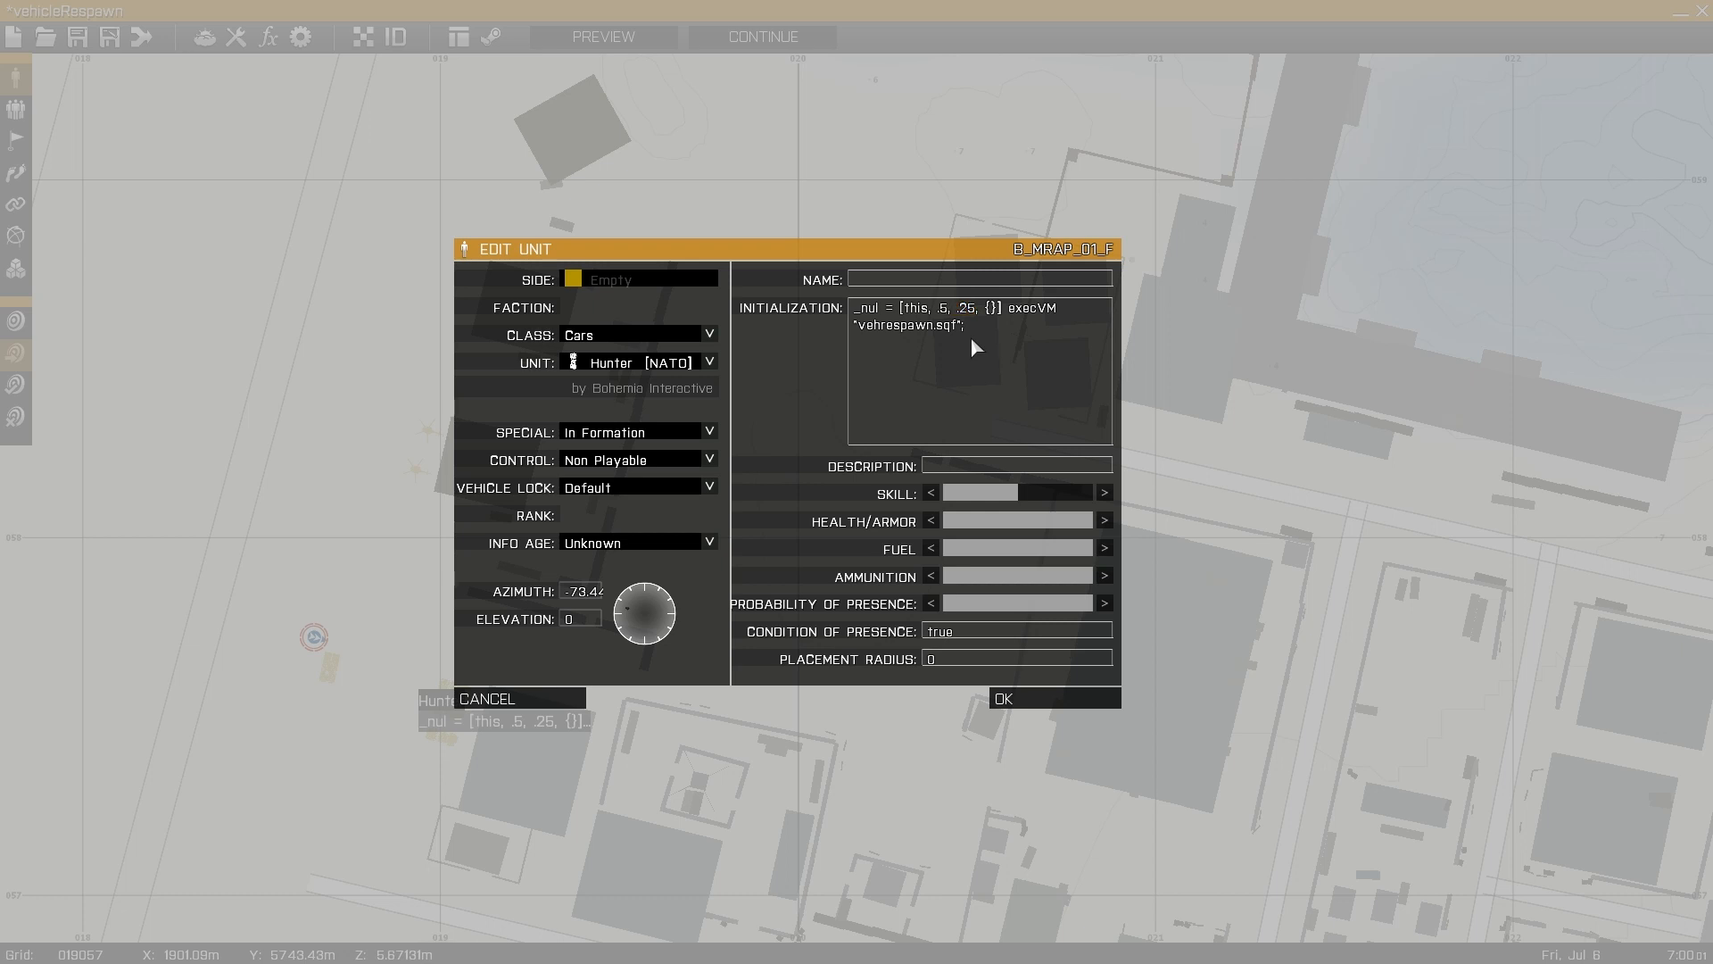
{"action": "mouse_move", "coordinate": [1040, 717]}
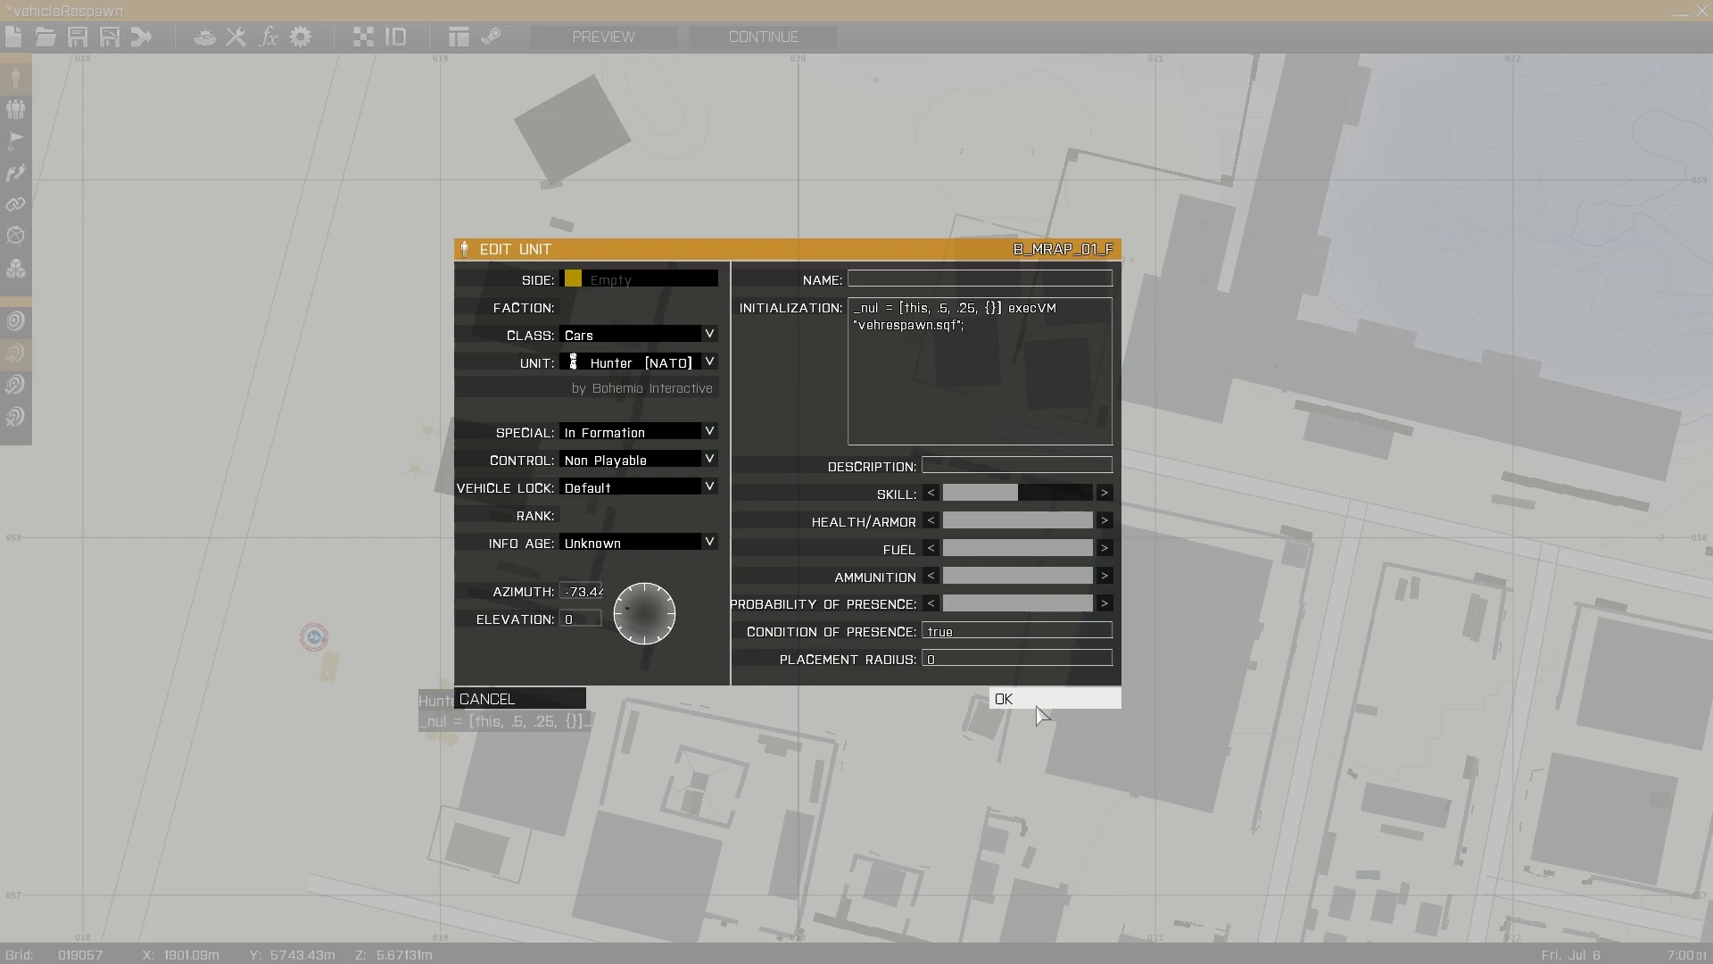
{"action": "left_click", "coordinate": [1003, 697]}
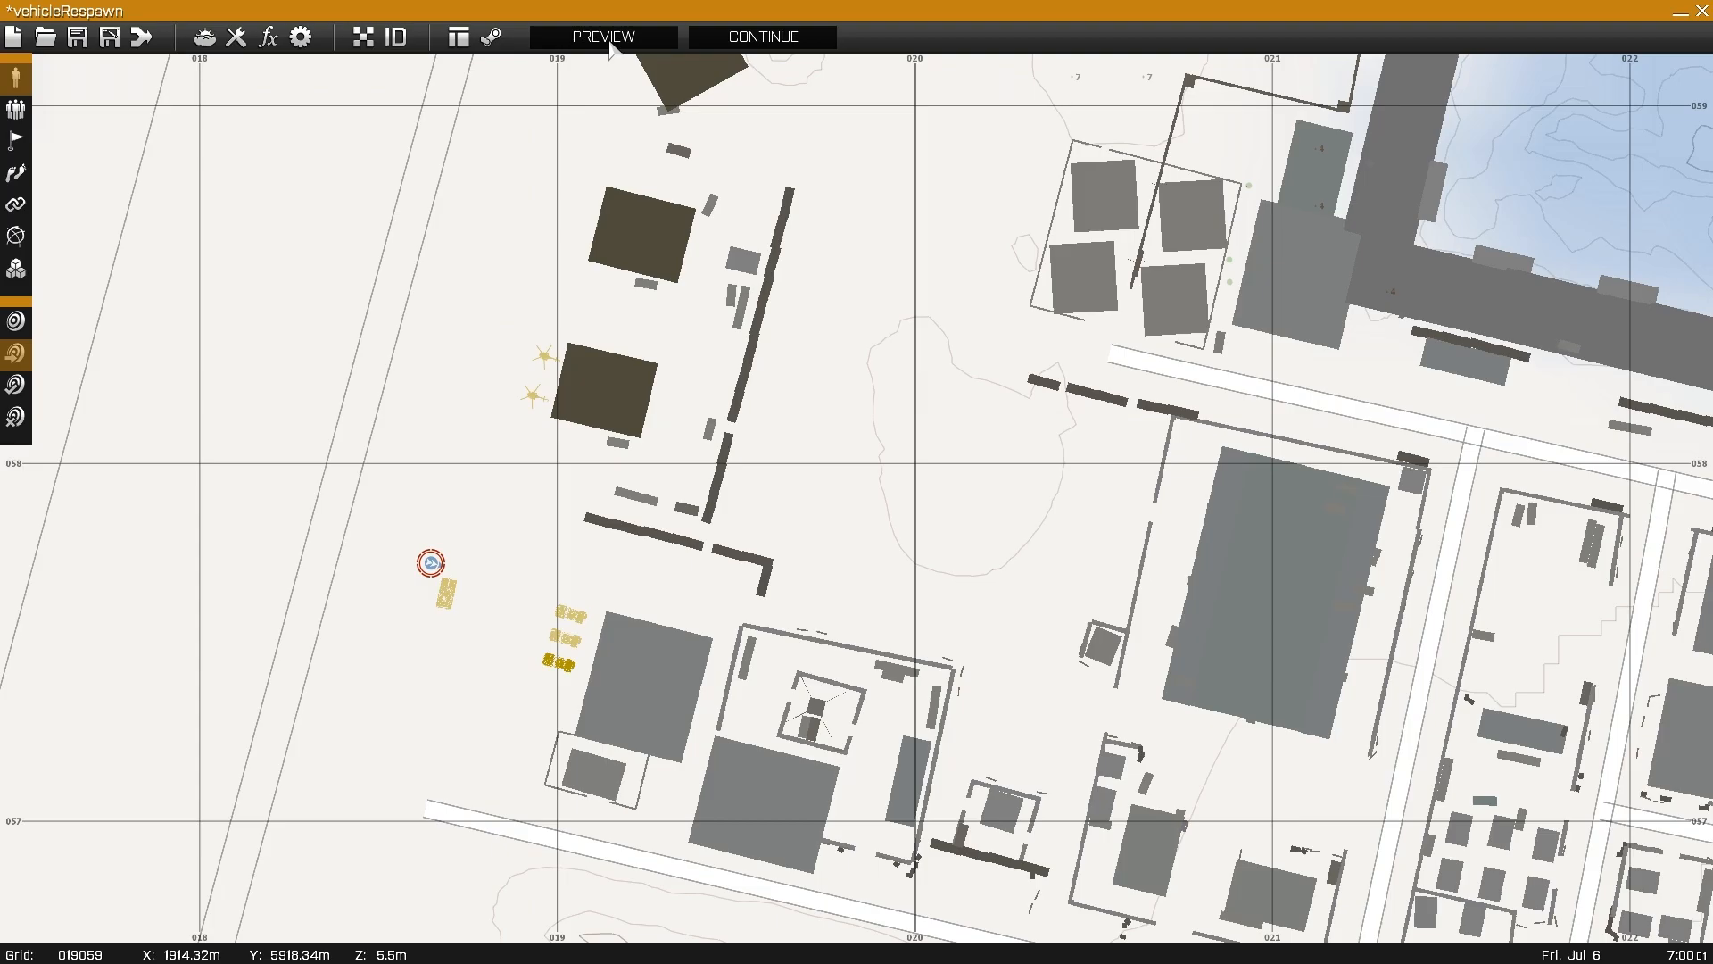
{"action": "left_click", "coordinate": [606, 36]}
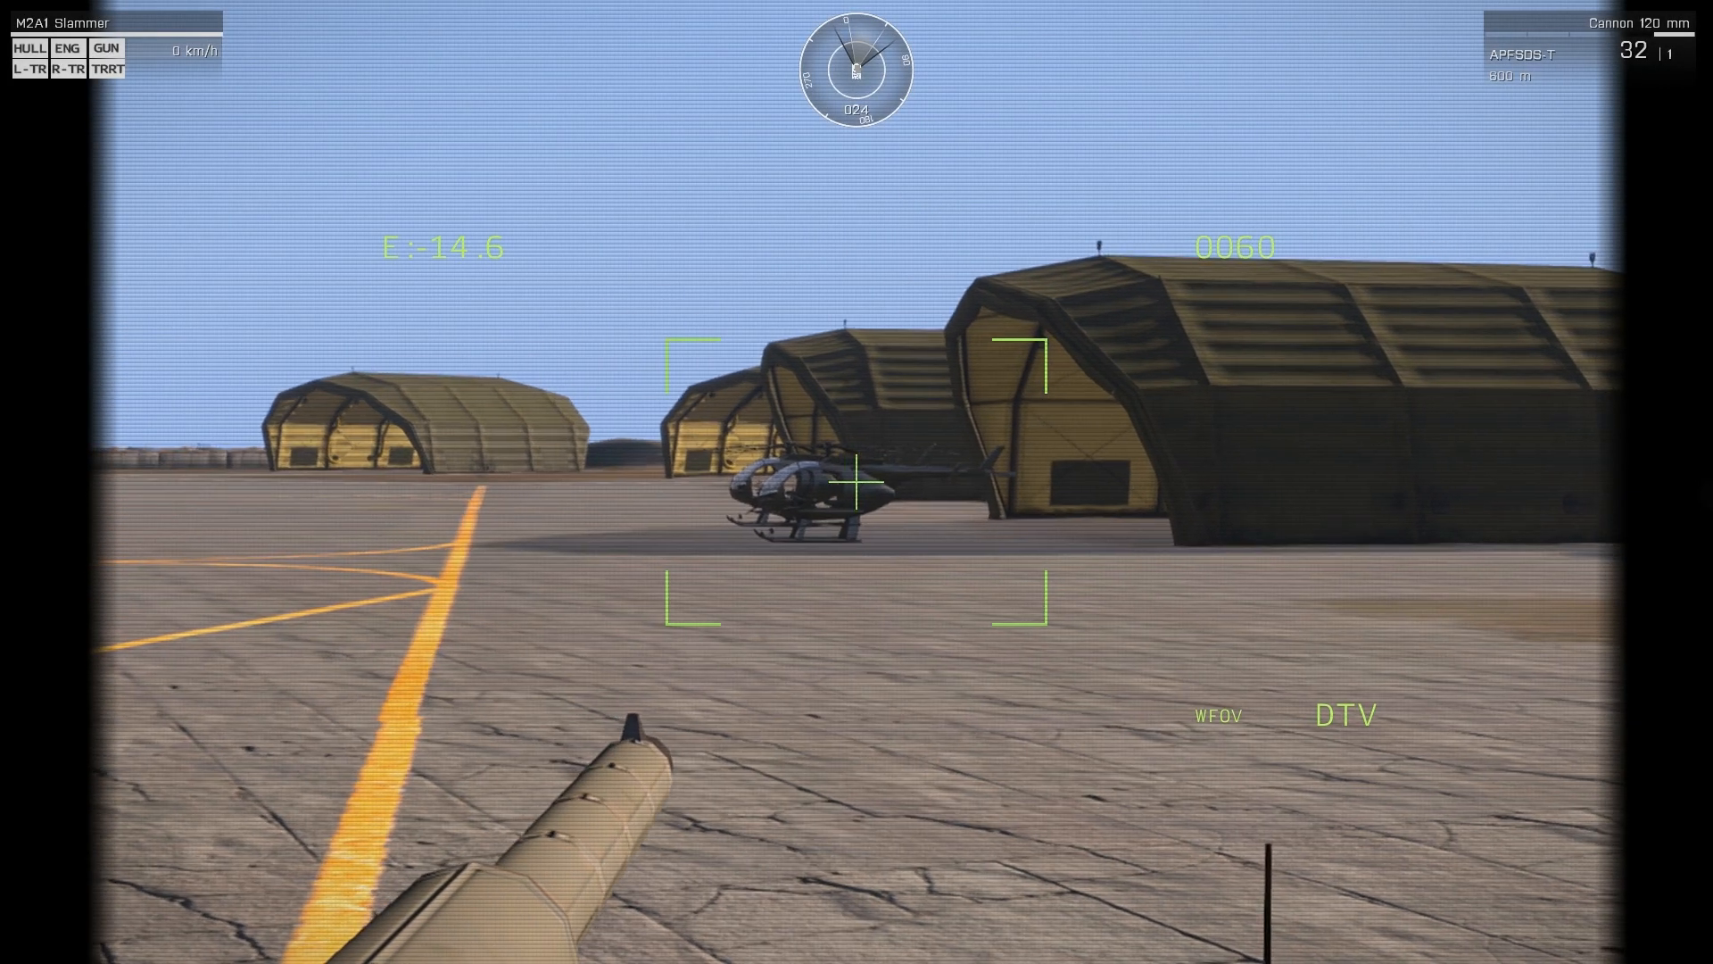
- Fire three Slammer cannon rounds at the helicopter, then drive the Hunter forward
{"action": "left_click", "coordinate": [857, 486]}
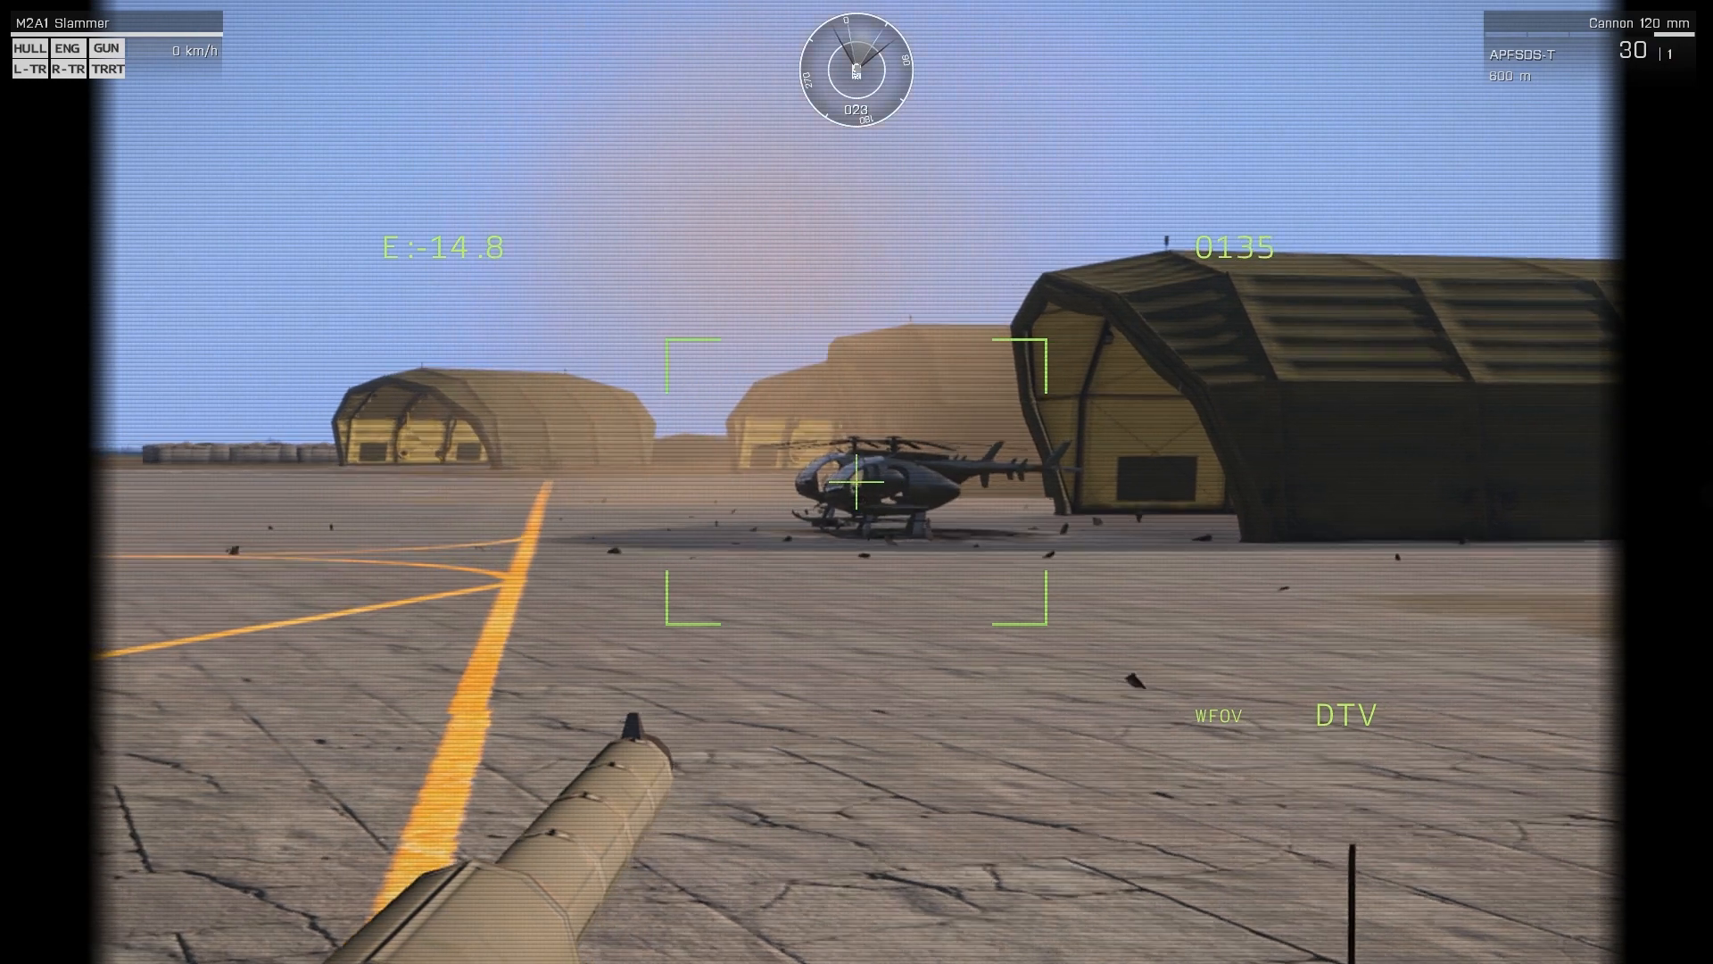
{"action": "left_click", "coordinate": [858, 487]}
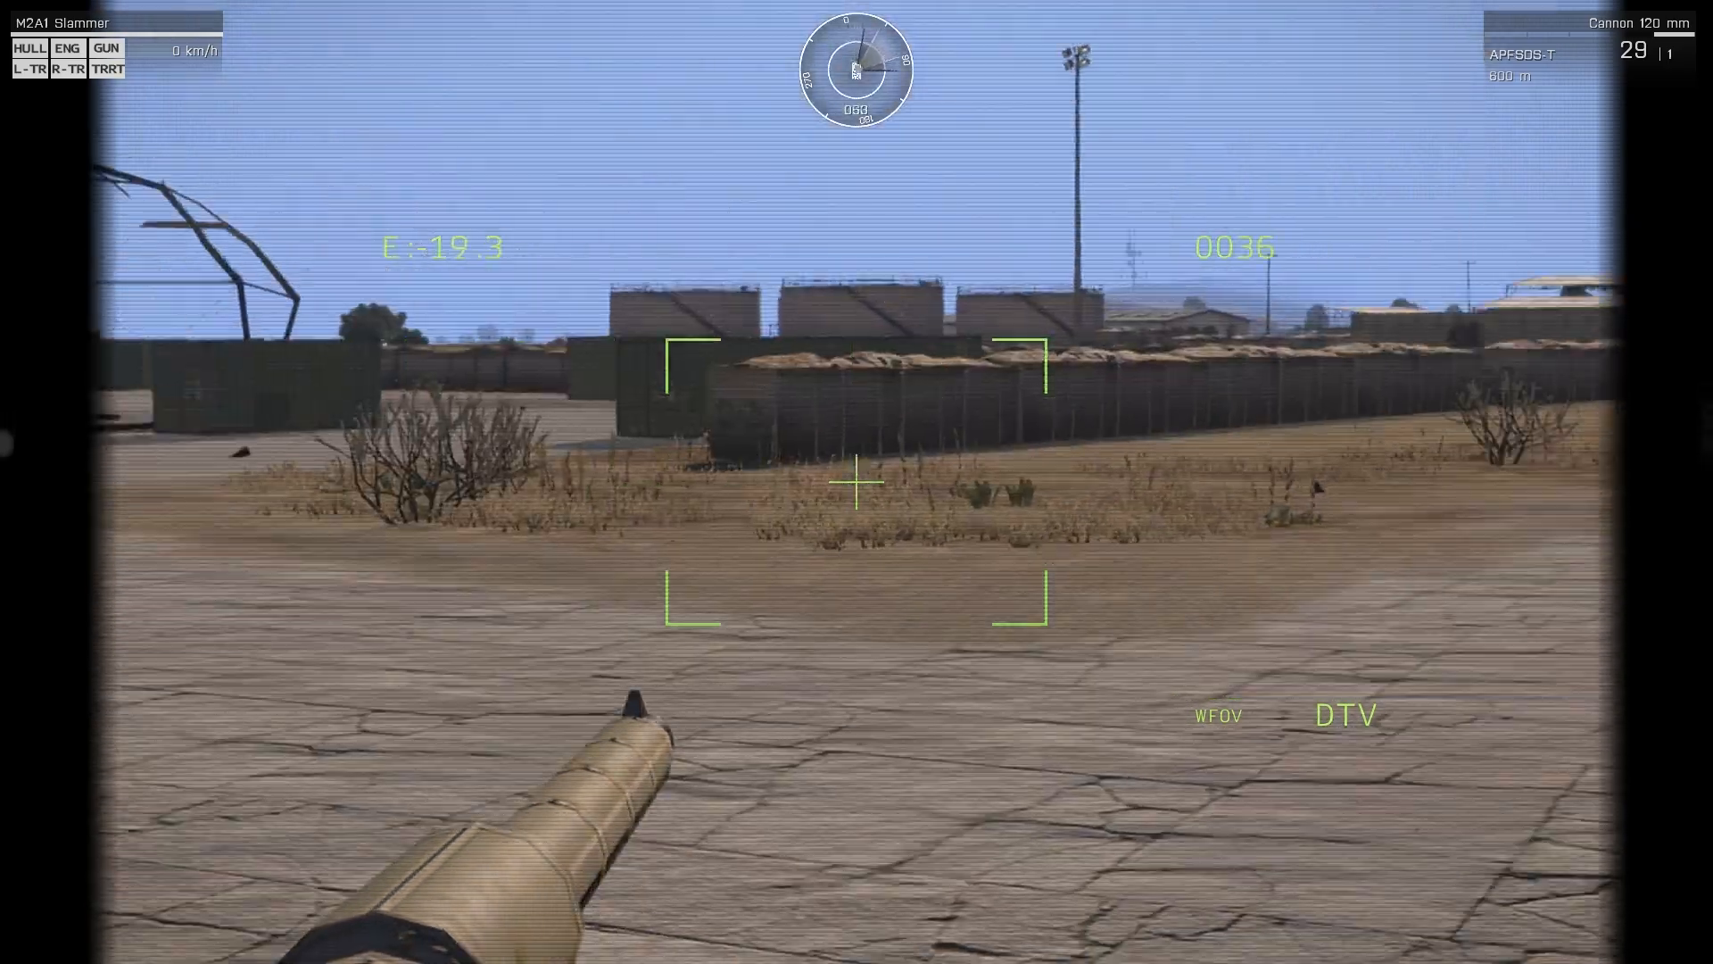
{"action": "left_click", "coordinate": [857, 484]}
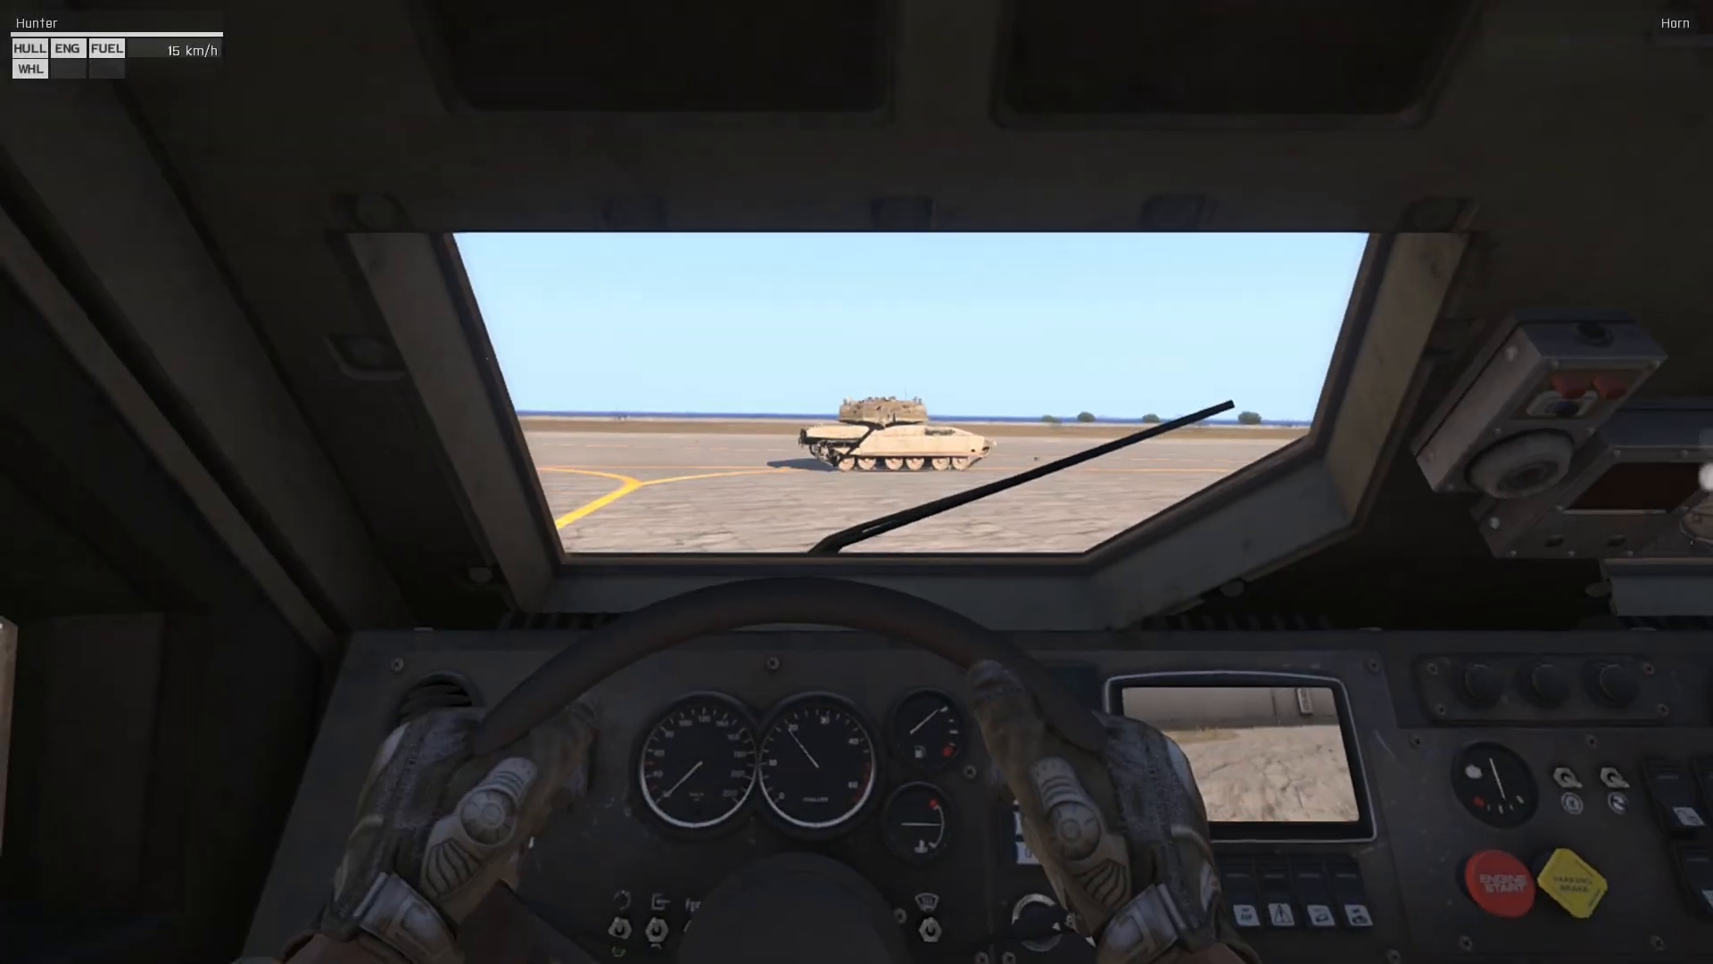
{"action": "key", "text": "W"}
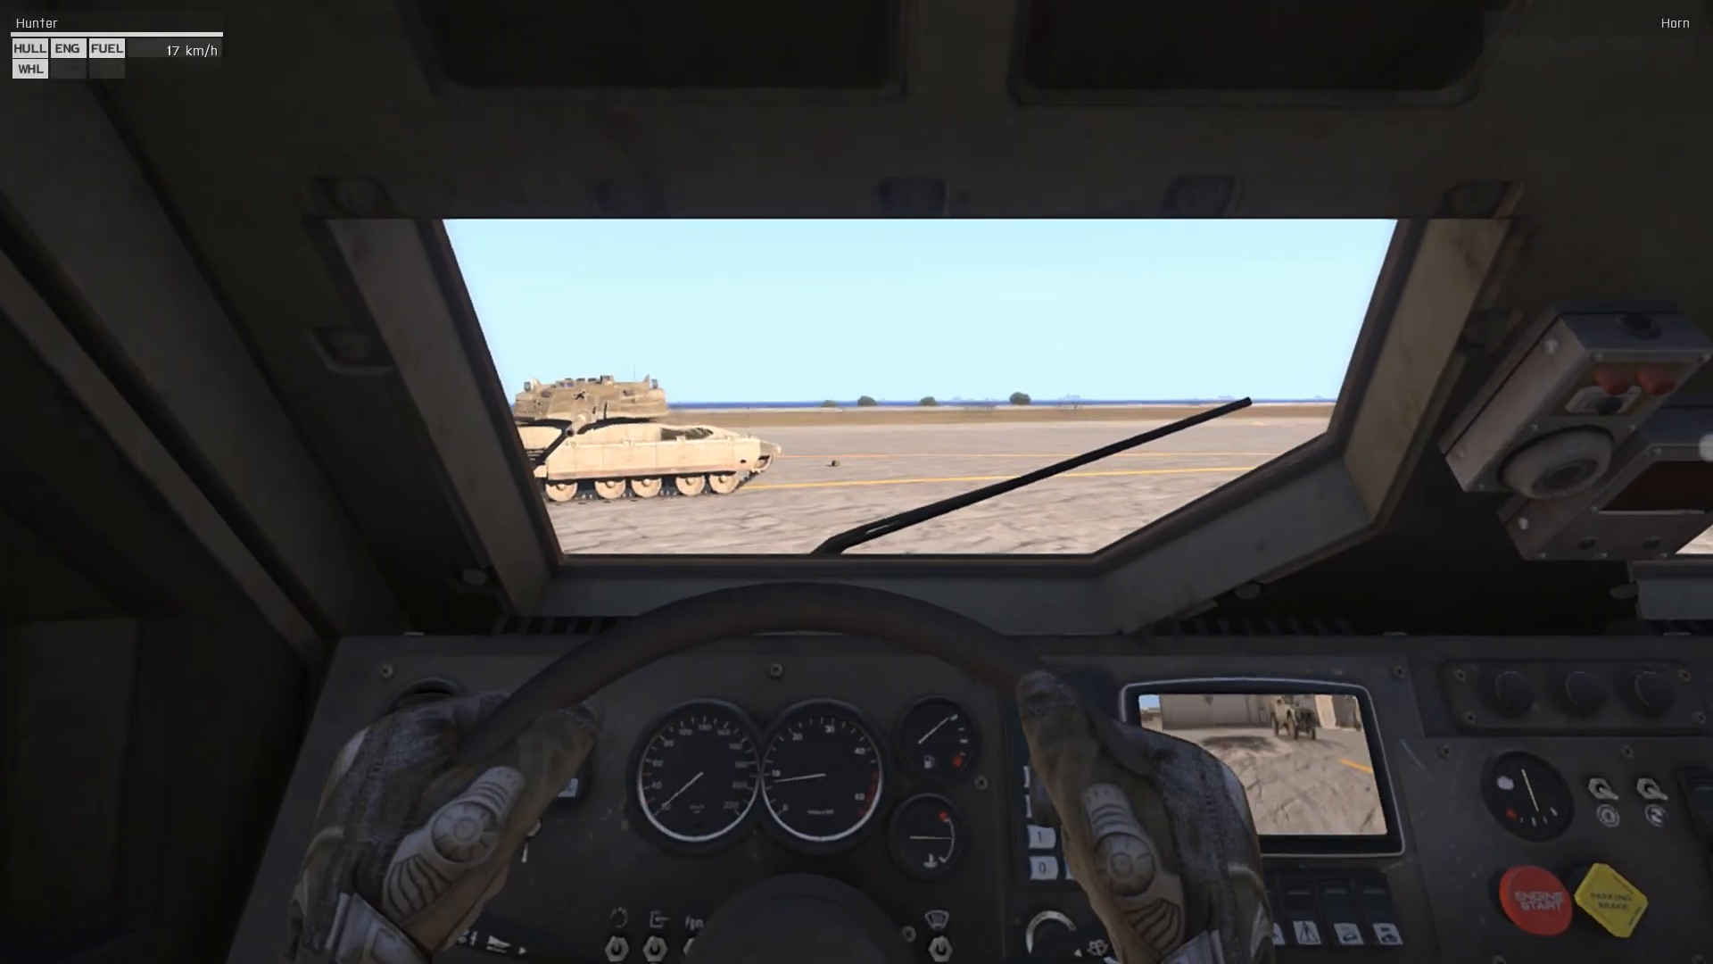